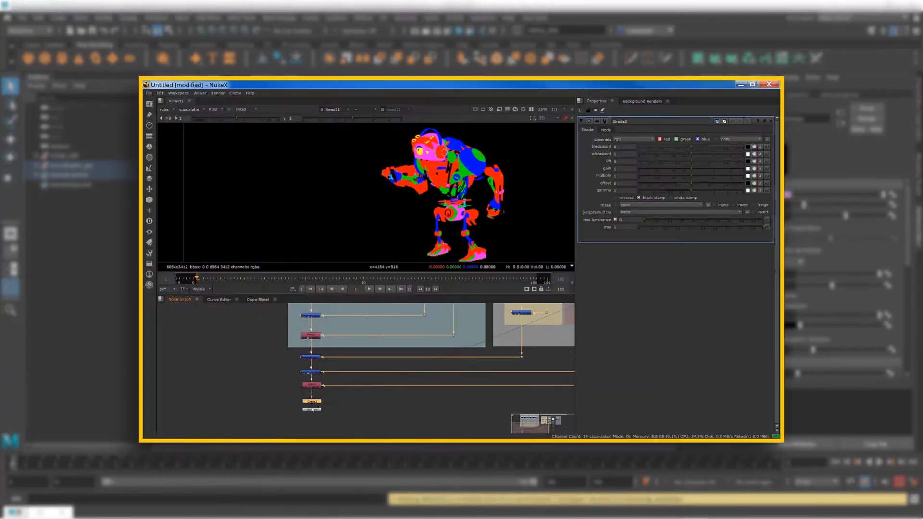
# - Open the Render Setup editor, showing Render Settings, AOVs and Lights but no layers
pyautogui.click(605, 129)
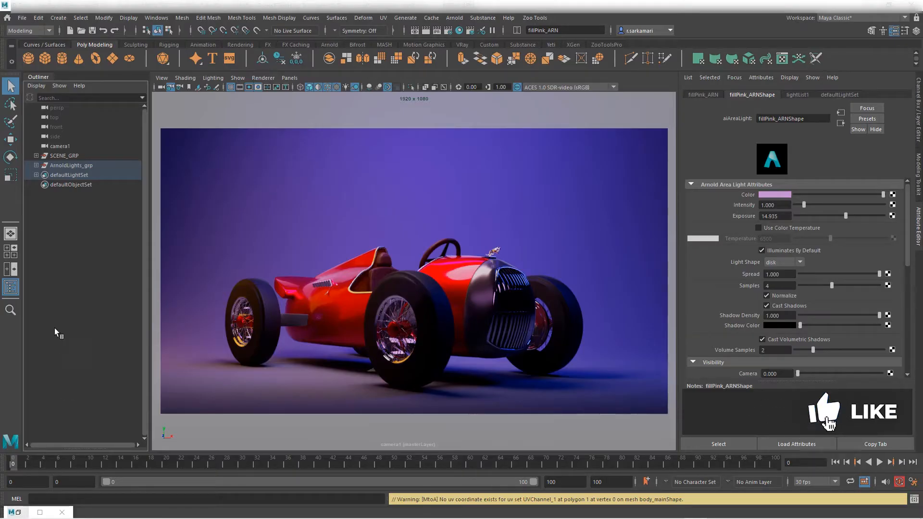
pyautogui.click(470, 30)
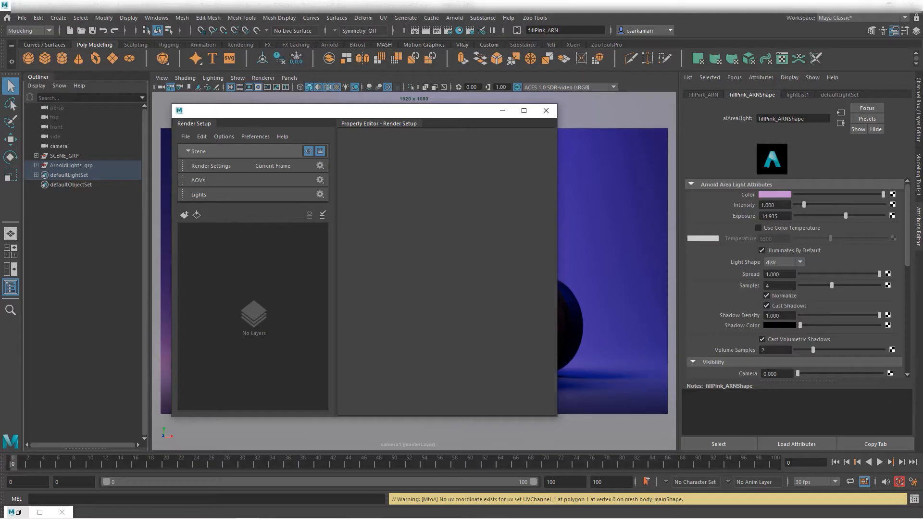
pyautogui.moveTo(309, 330)
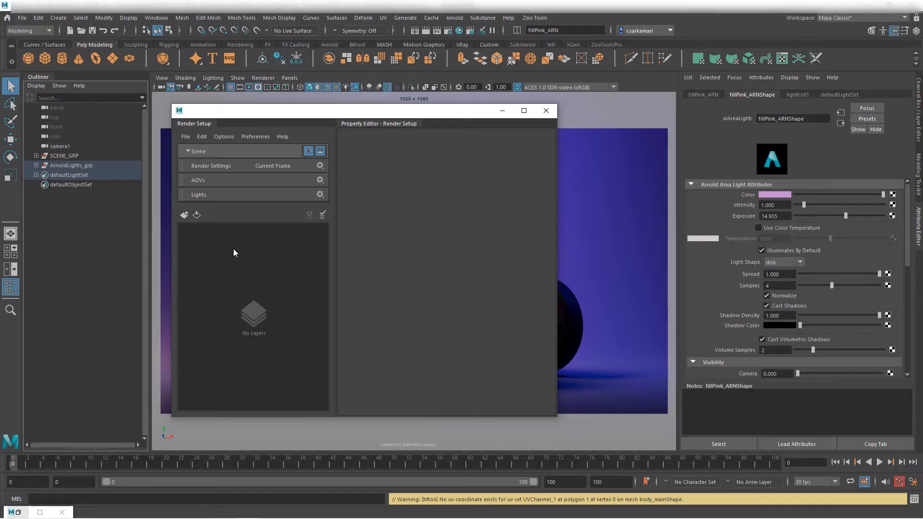
pyautogui.moveTo(300, 307)
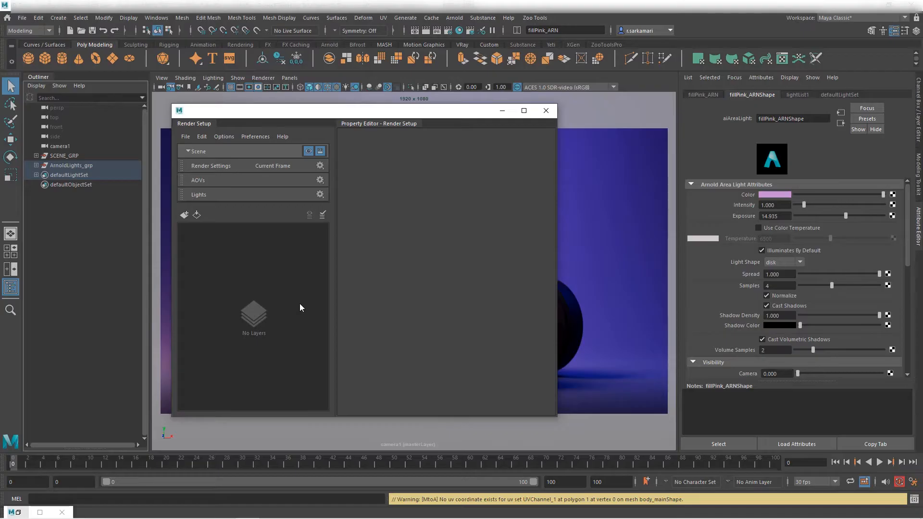
pyautogui.moveTo(501, 129)
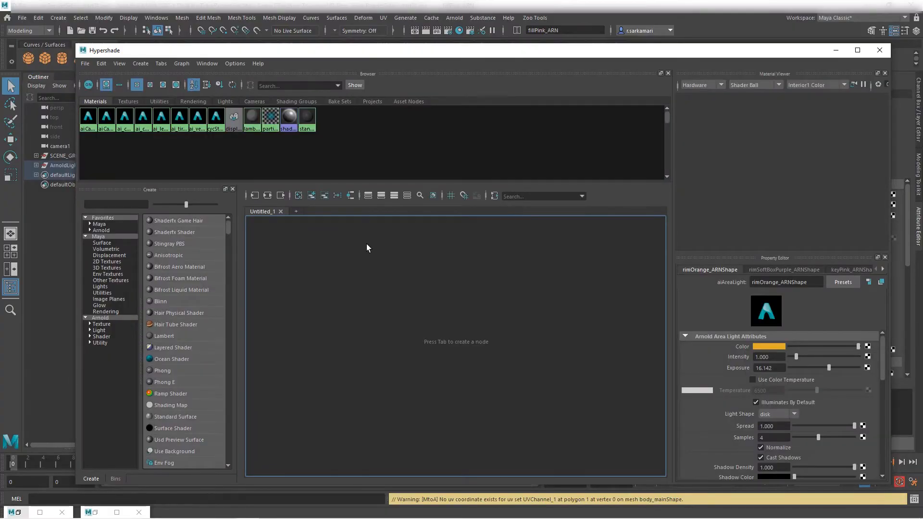
pyautogui.moveTo(386, 270)
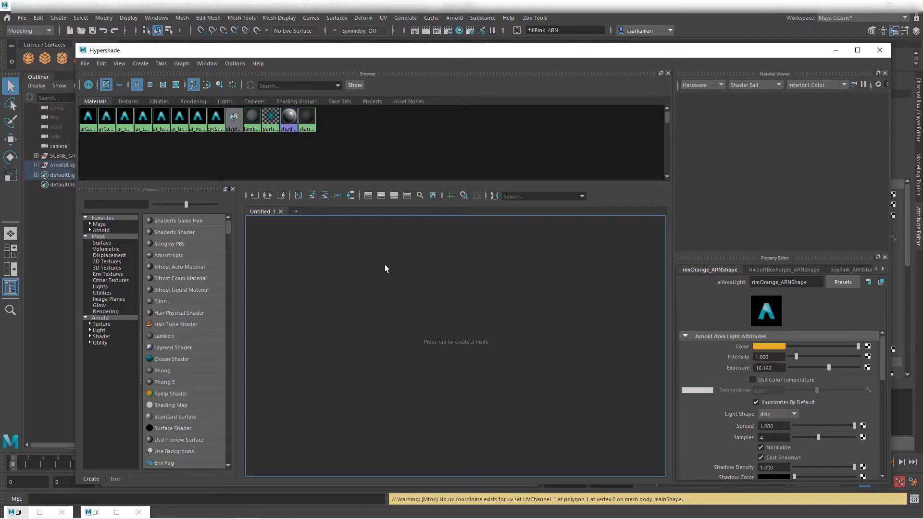
# - Create a new surfaceShader node through the node-creation search
pyautogui.press('Tab')
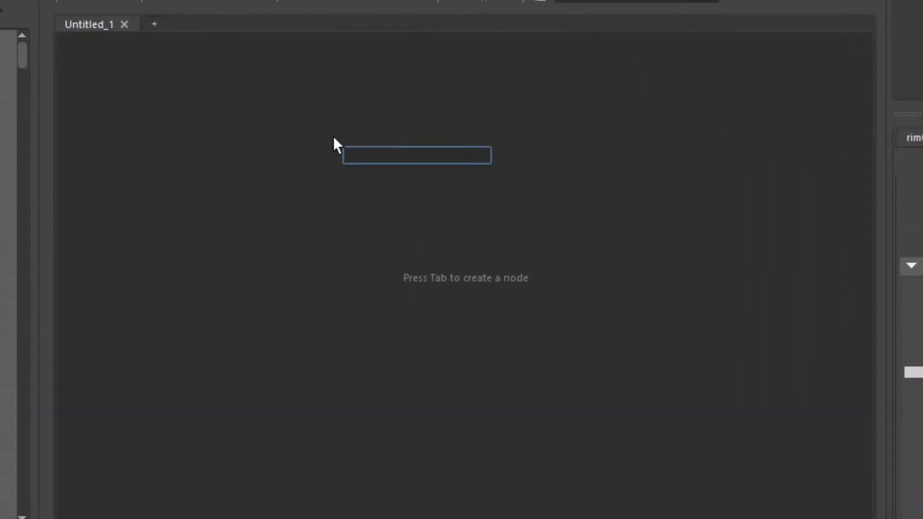
pyautogui.write('s')
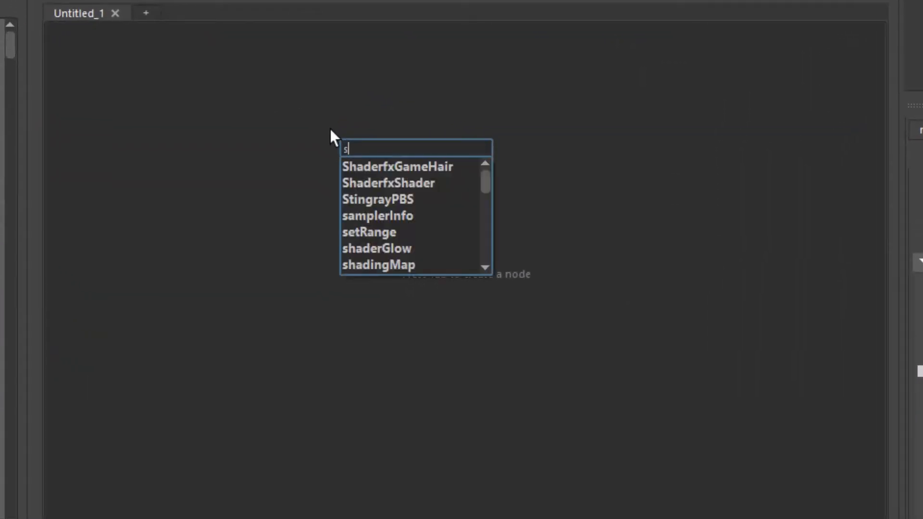
pyautogui.write('urfaceshad')
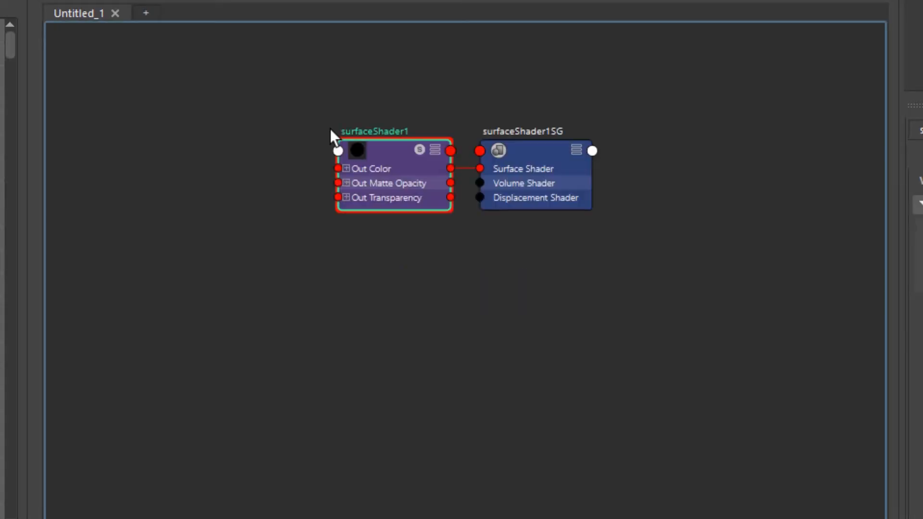
pyautogui.scroll(3)
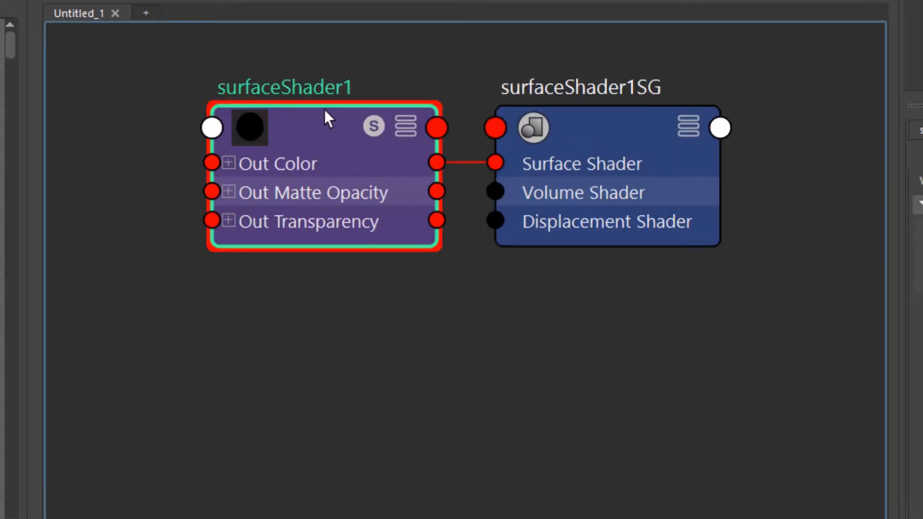
pyautogui.moveTo(327, 118)
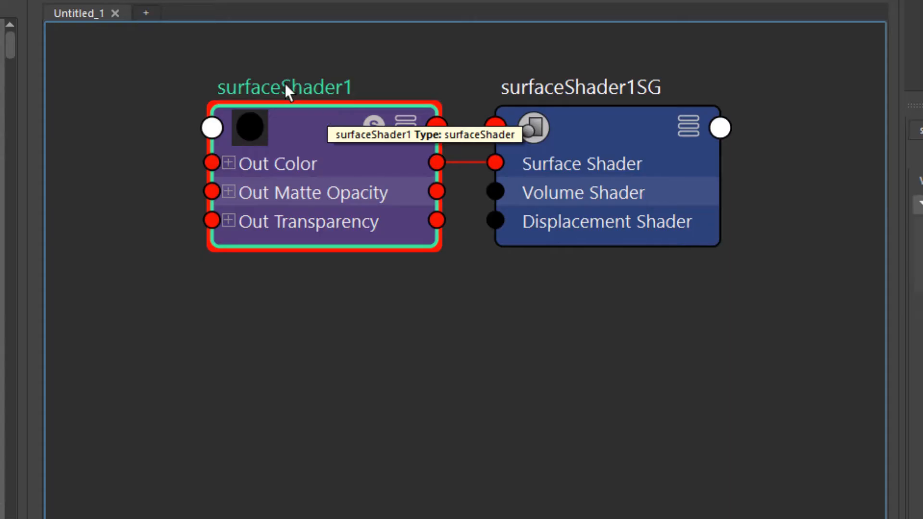
# - Rename the surface shader black_SS and its shading group black_SS_SG
pyautogui.doubleClick(285, 87)
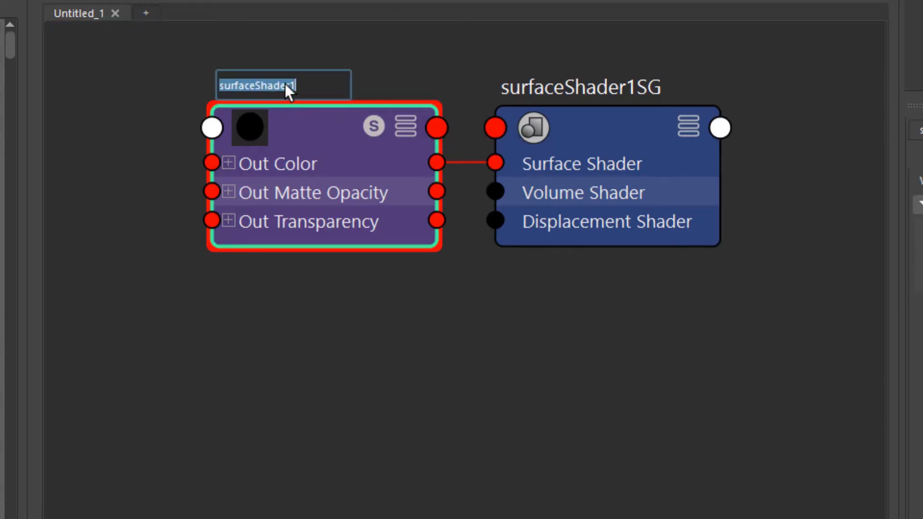
pyautogui.write('black_')
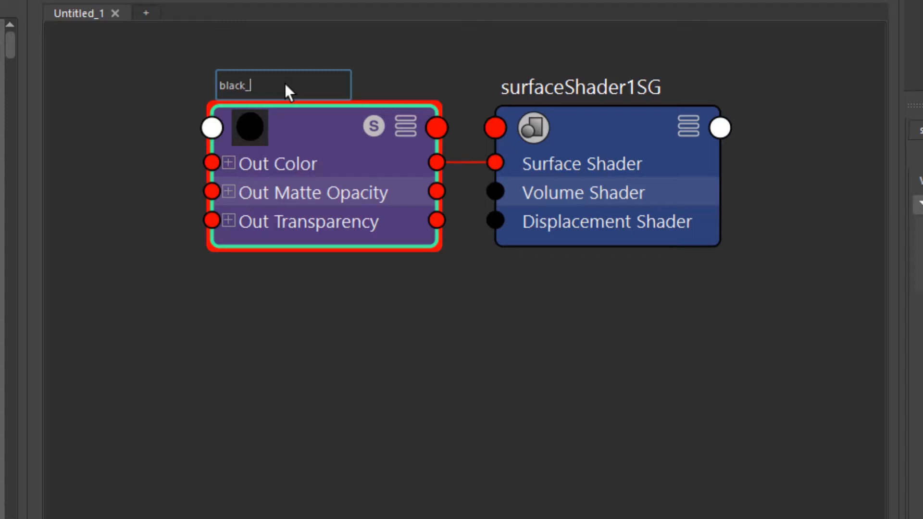
pyautogui.press('Backspace')
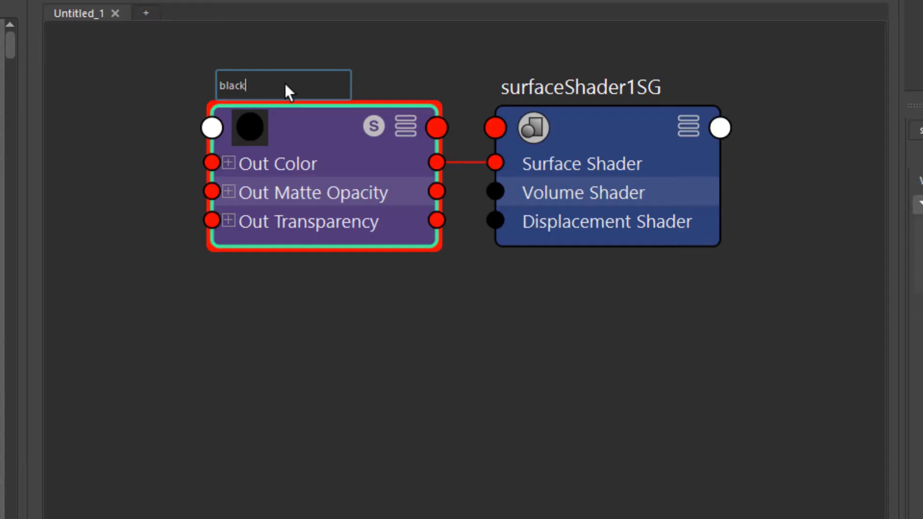
pyautogui.write('_SS')
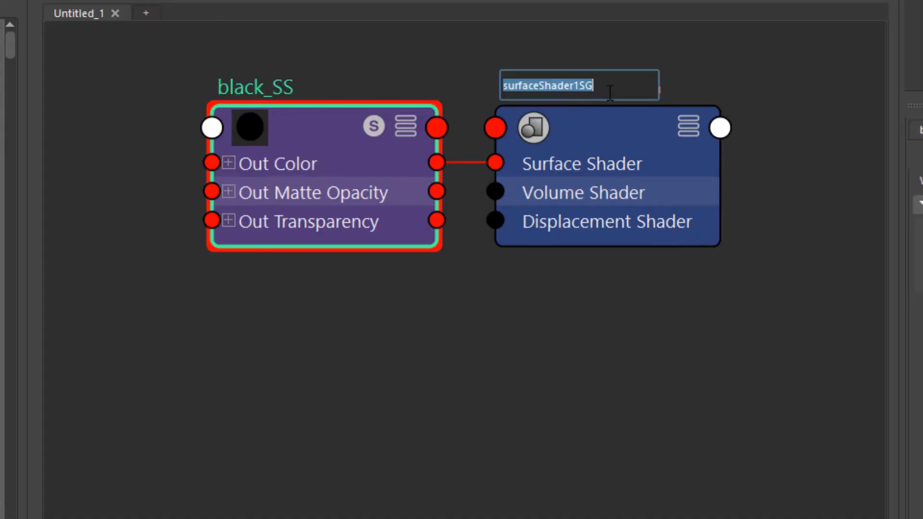
pyautogui.write('black_SSSG')
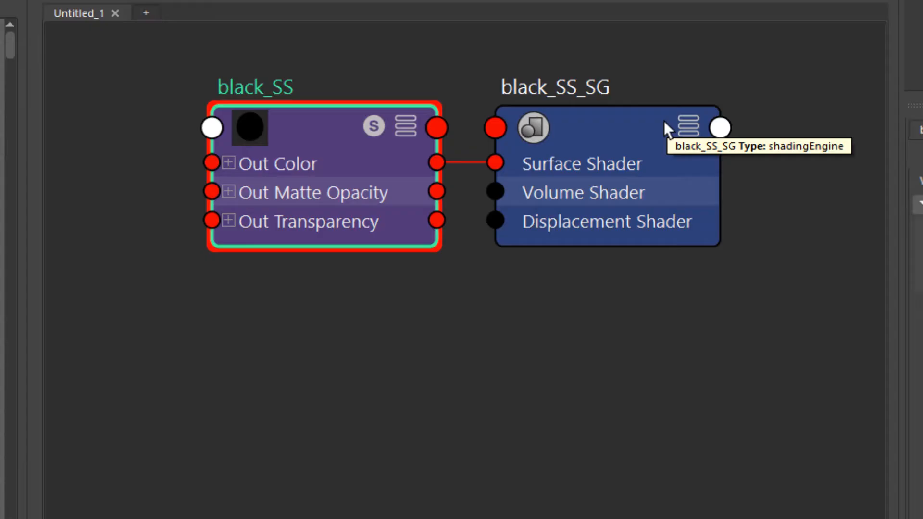
pyautogui.moveTo(212, 76)
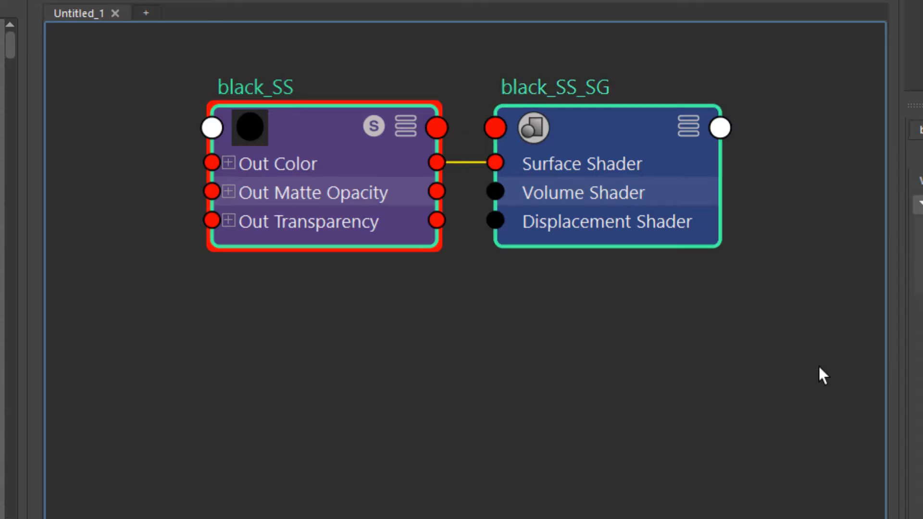
# - Duplicate the black shader network as RED_SS with RED_SS_SG and a red Out Color
pyautogui.press('ctrl+v')
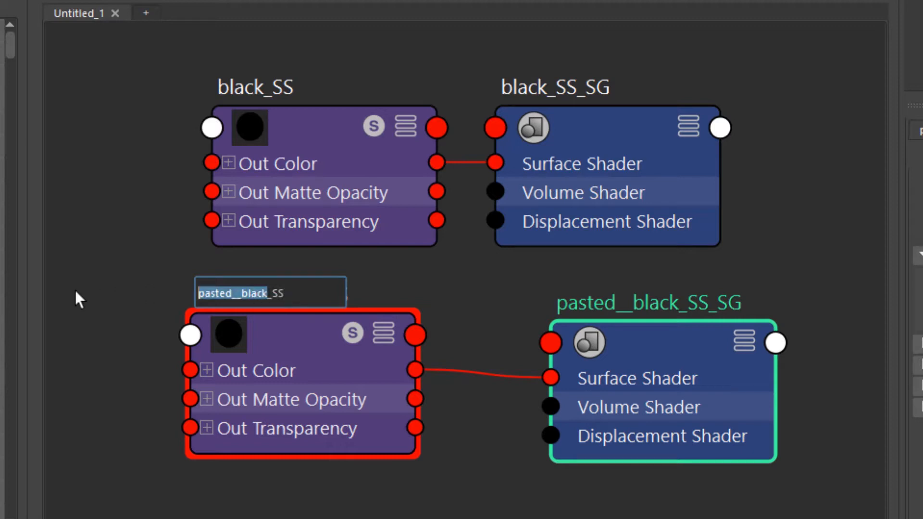
pyautogui.write('RED_SS')
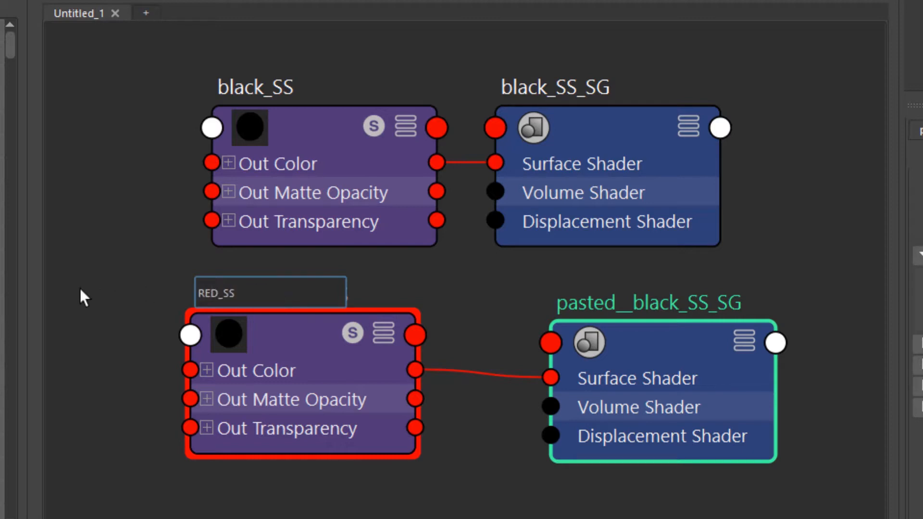
pyautogui.doubleClick(646, 301)
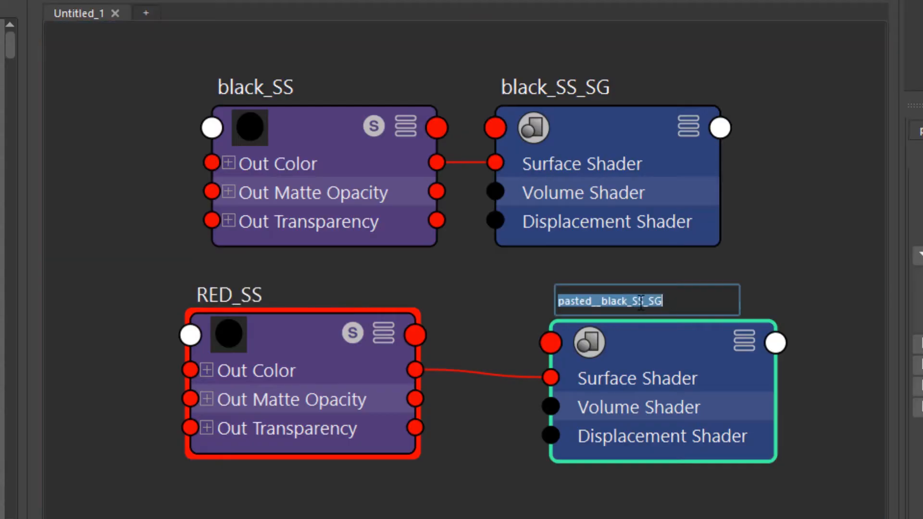
pyautogui.write('RE_SS_SG')
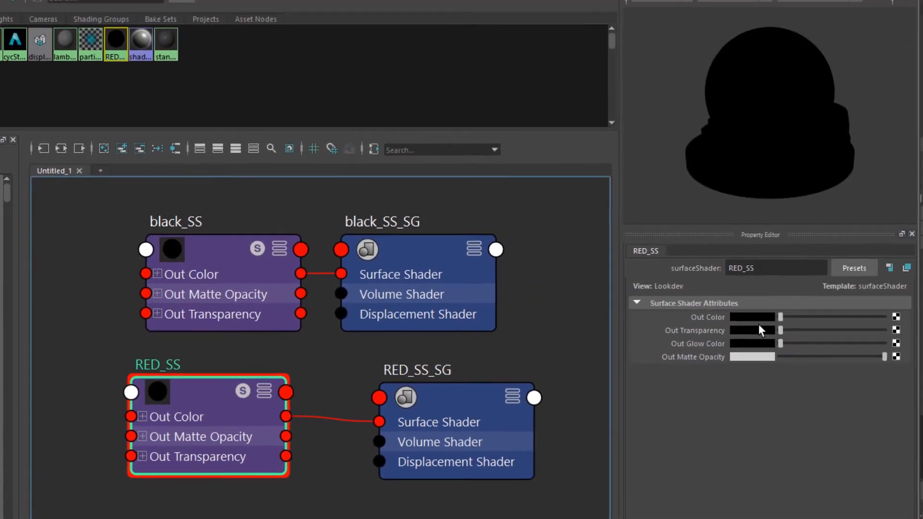
pyautogui.click(752, 317)
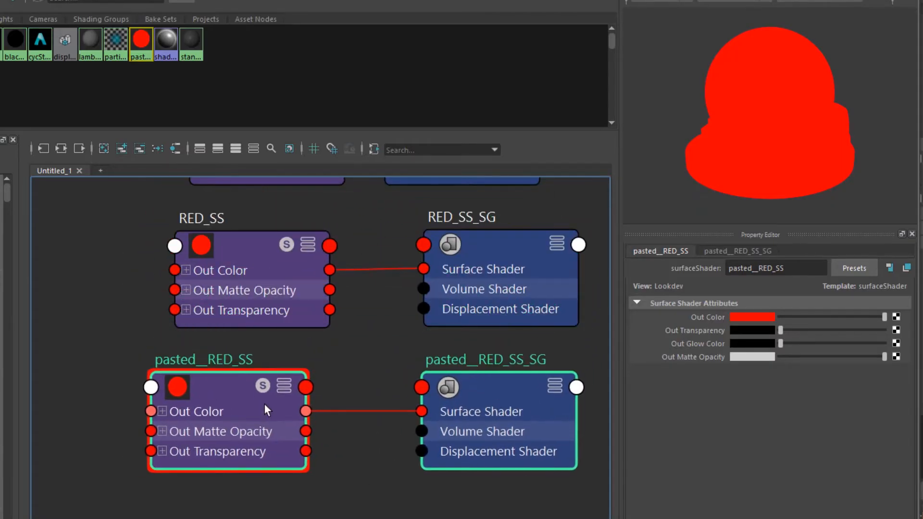
# - Rename the next copy GREEN_SS, then select the BLUE_SS shader and its shading group
pyautogui.doubleClick(203, 359)
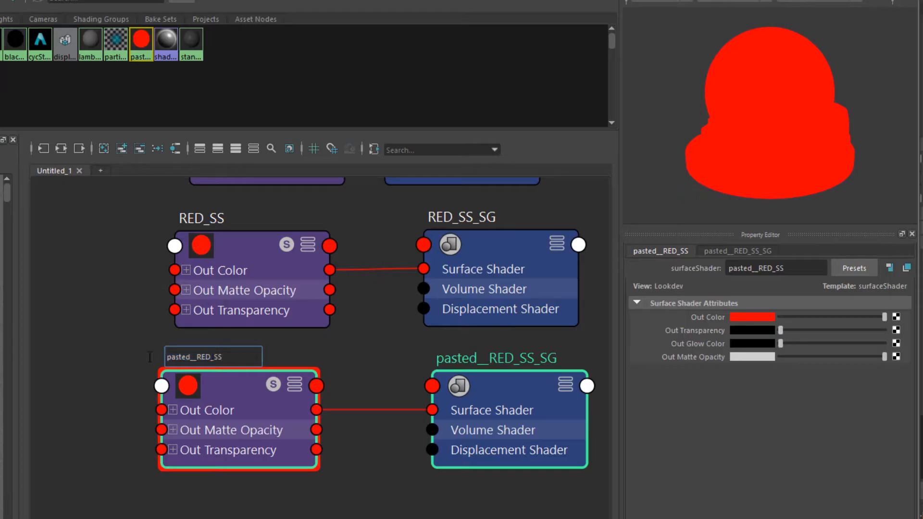
pyautogui.write('GREEN_SS')
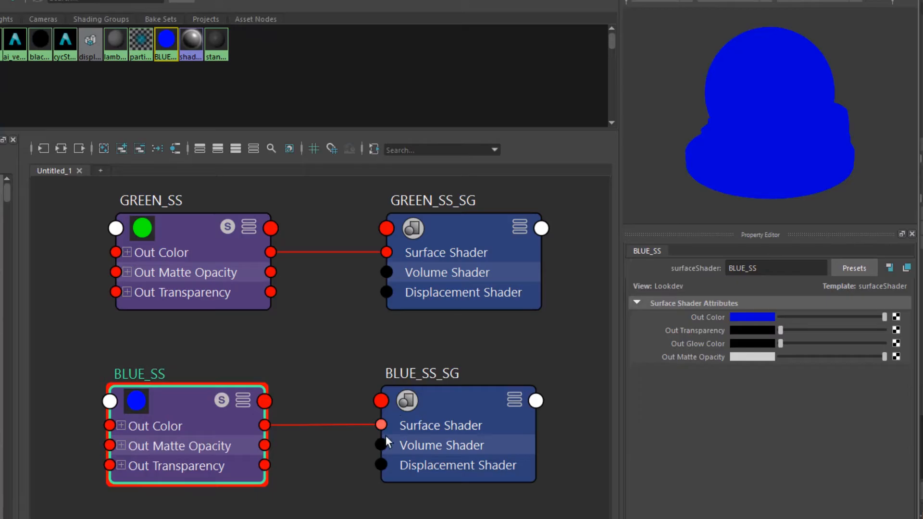
pyautogui.moveTo(408, 404)
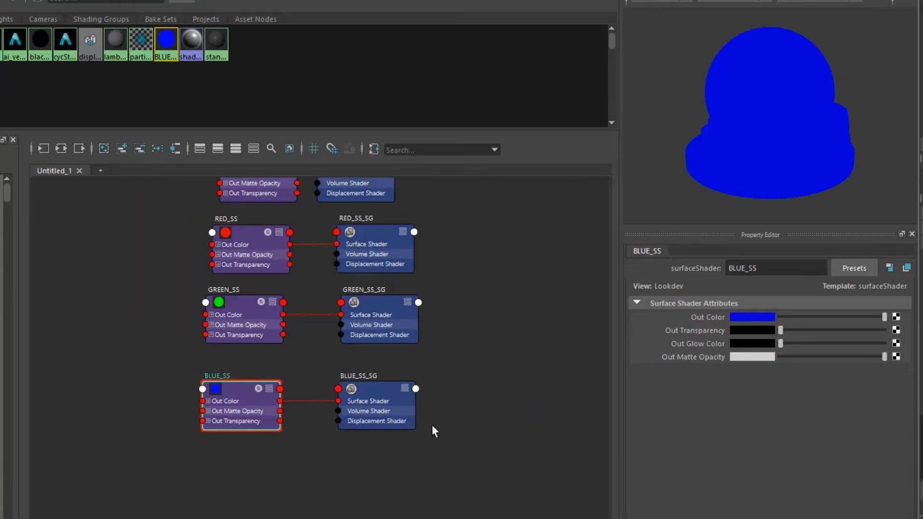
pyautogui.moveTo(277, 450)
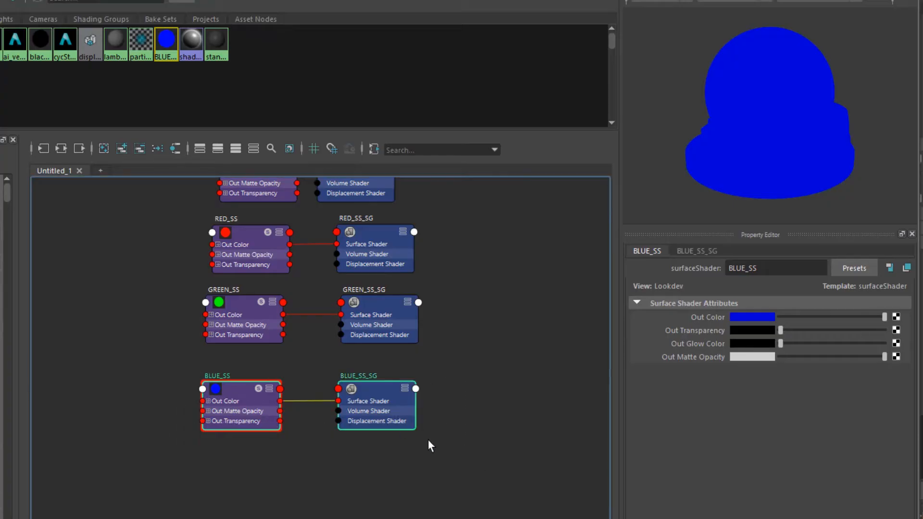
pyautogui.moveTo(241, 406); pyautogui.dragTo(242, 386)
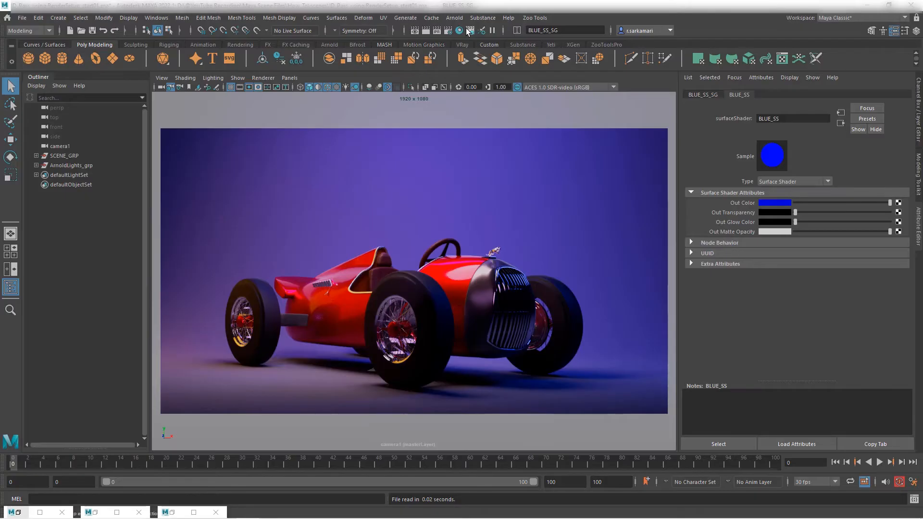
# - Create a render layer and rename it matte_lyr
pyautogui.click(470, 30)
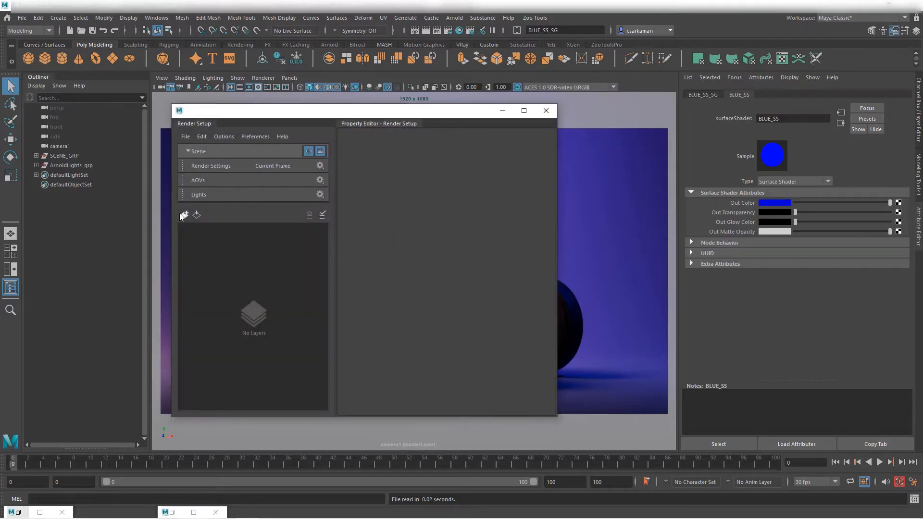
pyautogui.click(184, 214)
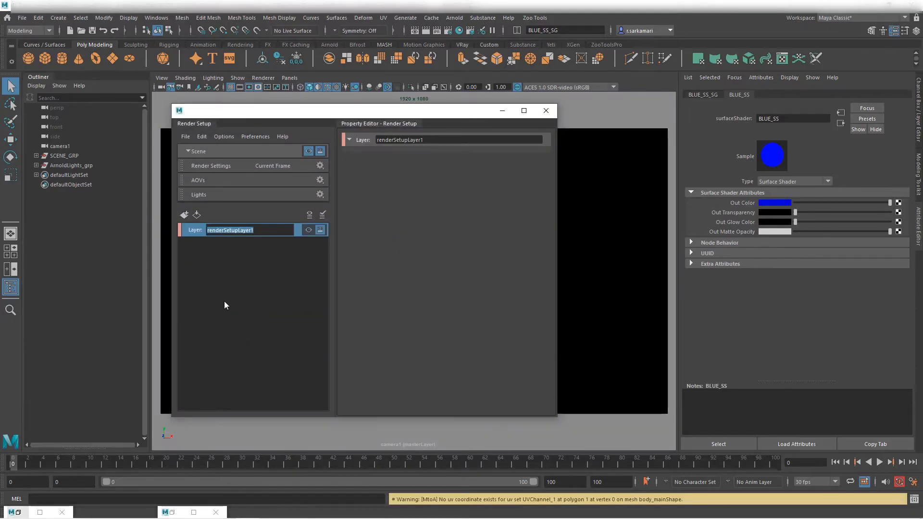
pyautogui.write('matte_lyr')
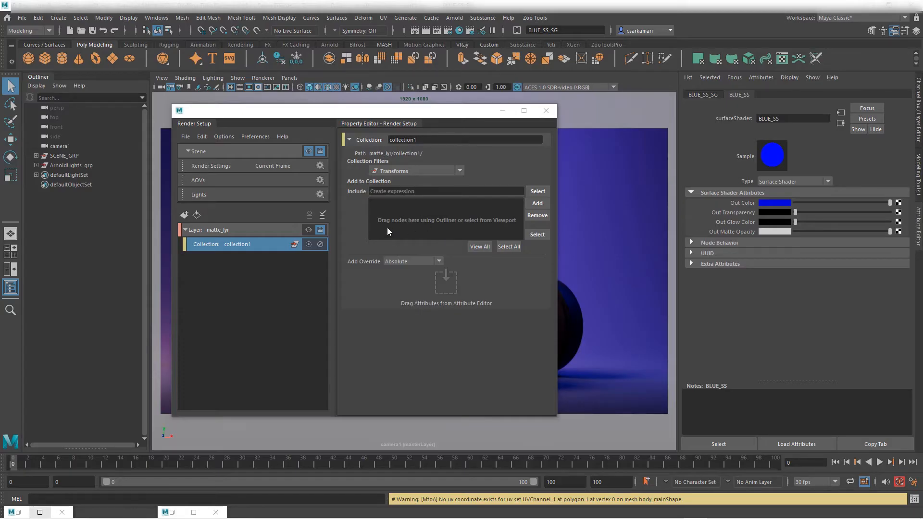
# - Set collection1's type filter to mesh using grill_mainShape from Car_GRP in the Outliner
pyautogui.click(64, 155)
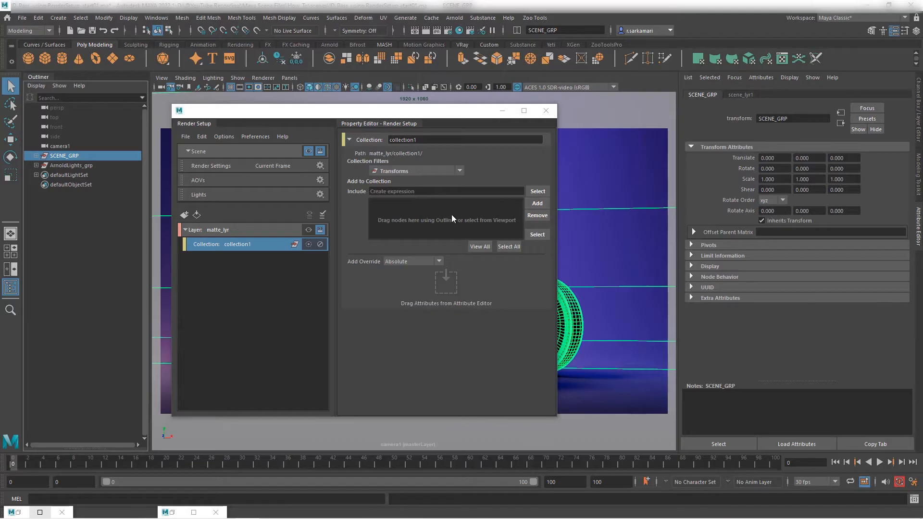
pyautogui.moveTo(454, 220)
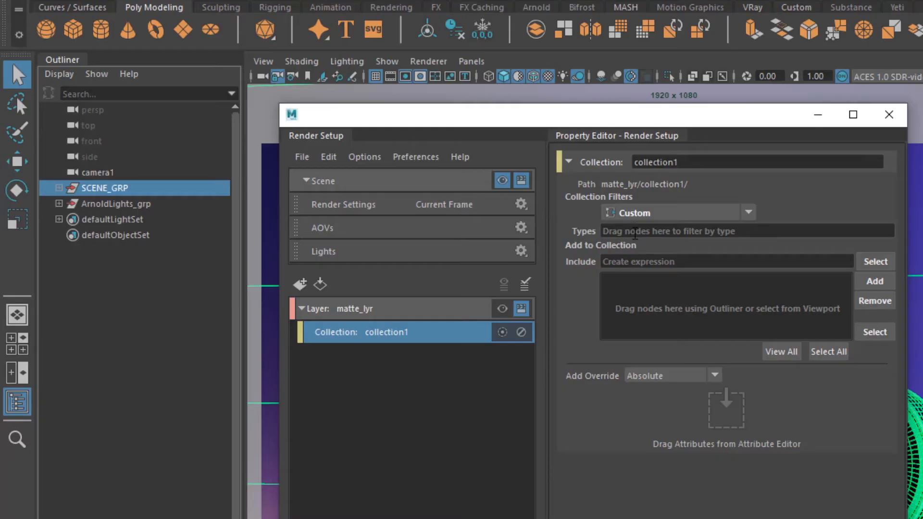
pyautogui.moveTo(670, 231)
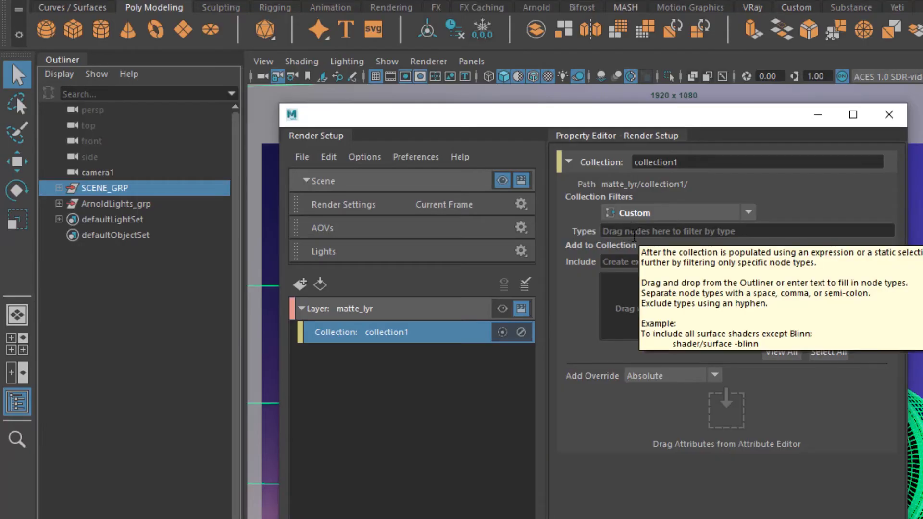
pyautogui.moveTo(639, 324)
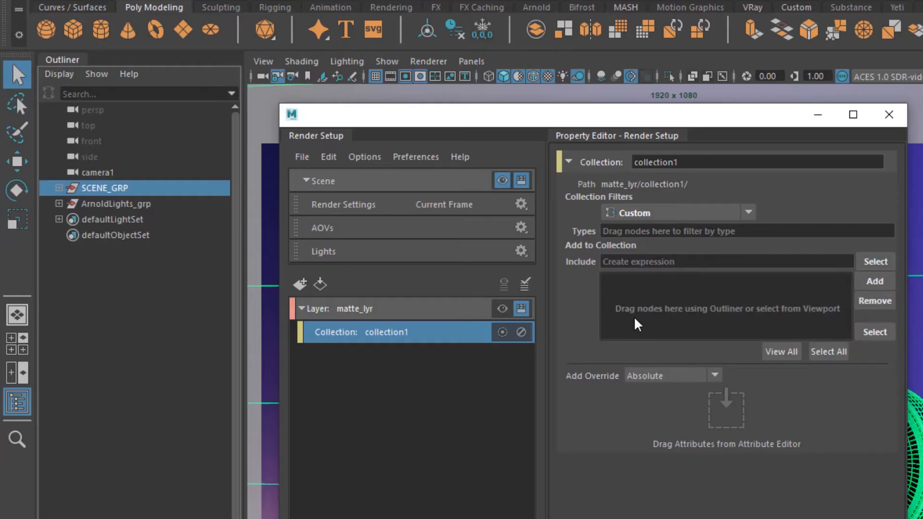
pyautogui.click(58, 188)
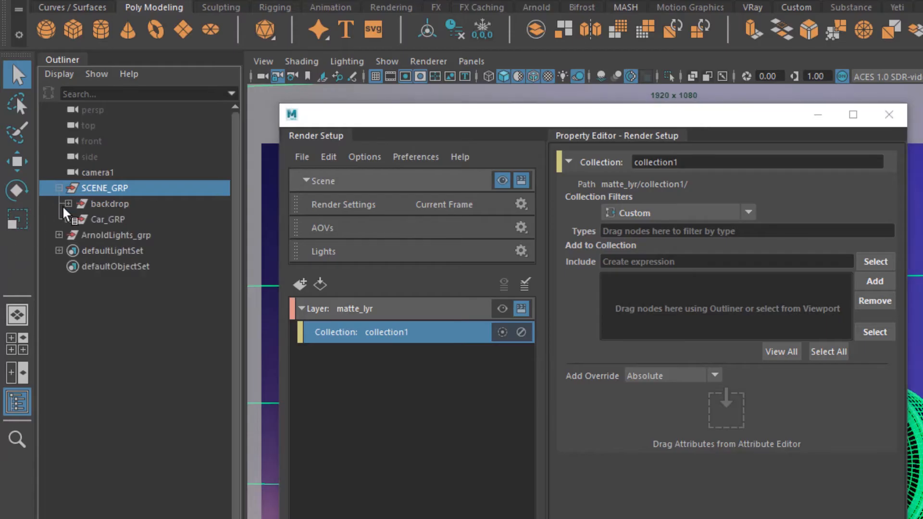
pyautogui.click(67, 219)
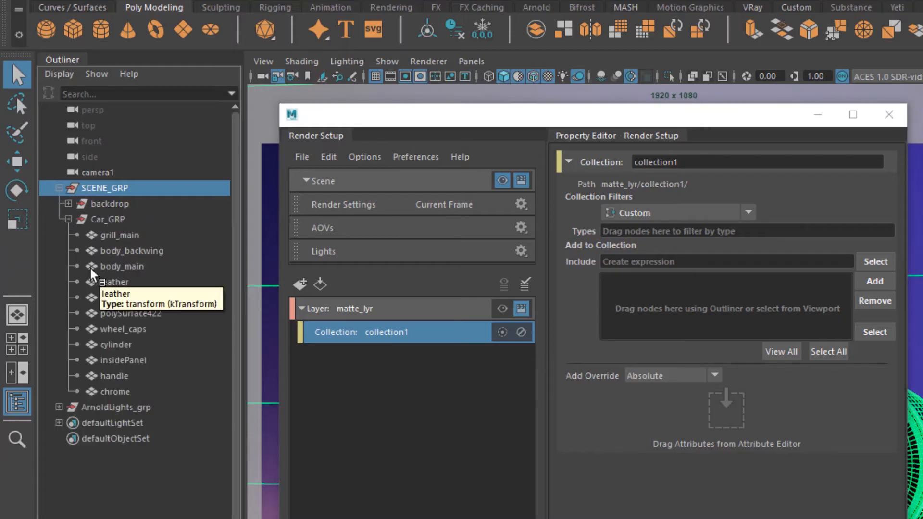
pyautogui.rightClick(182, 229)
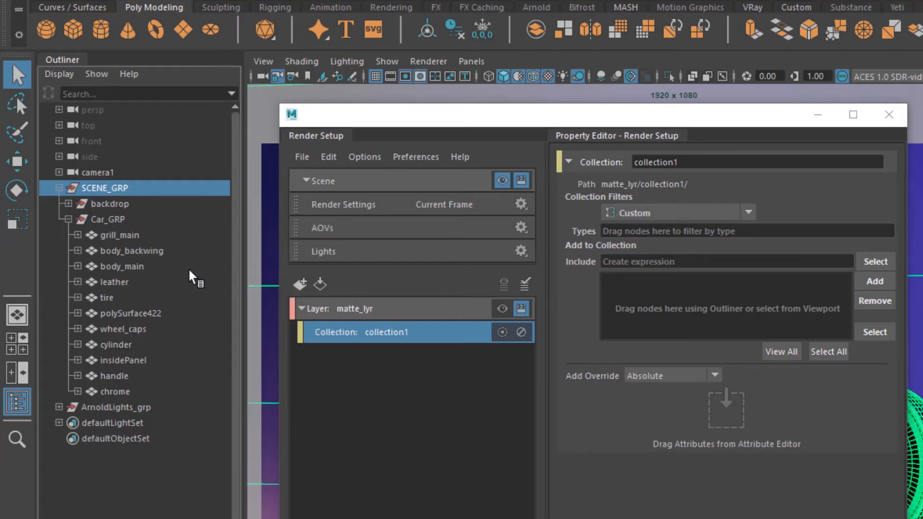
pyautogui.click(77, 235)
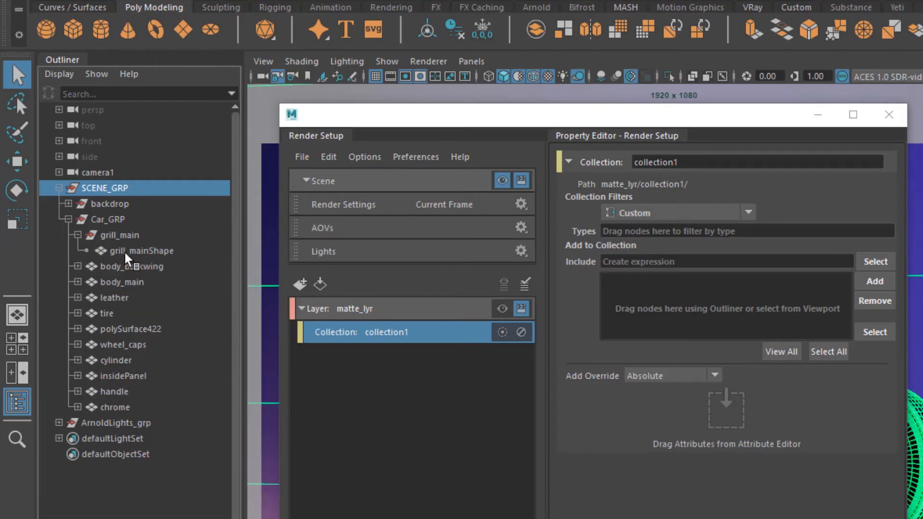
pyautogui.click(142, 250)
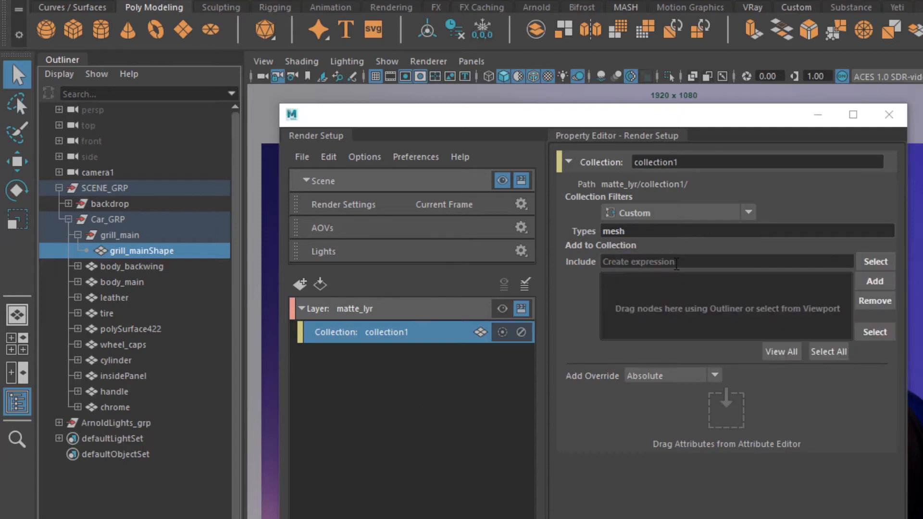
pyautogui.moveTo(565, 291)
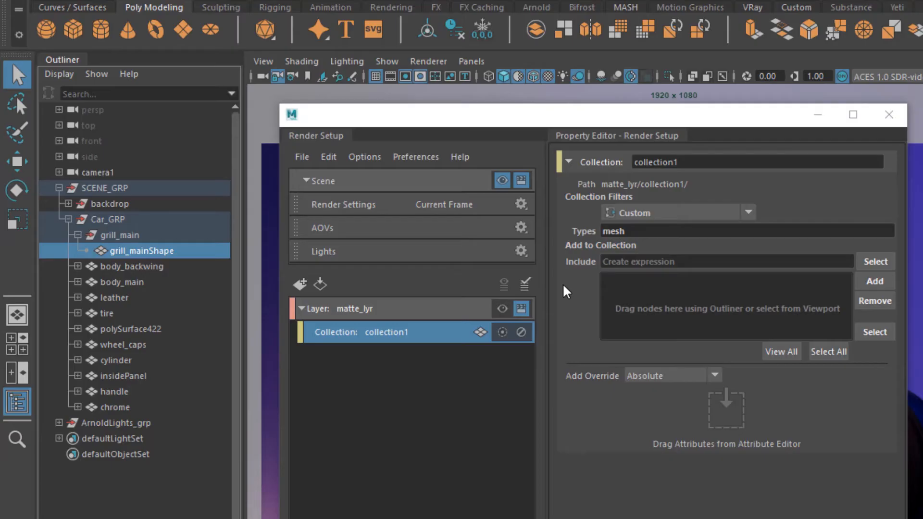
# - Set collection1's include expression to * and rename the collection holdout
pyautogui.click(725, 261)
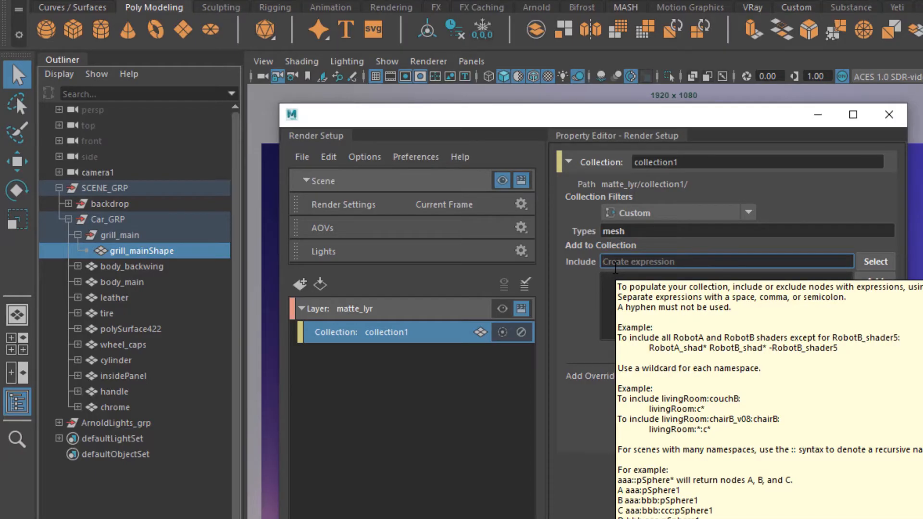
pyautogui.write('*')
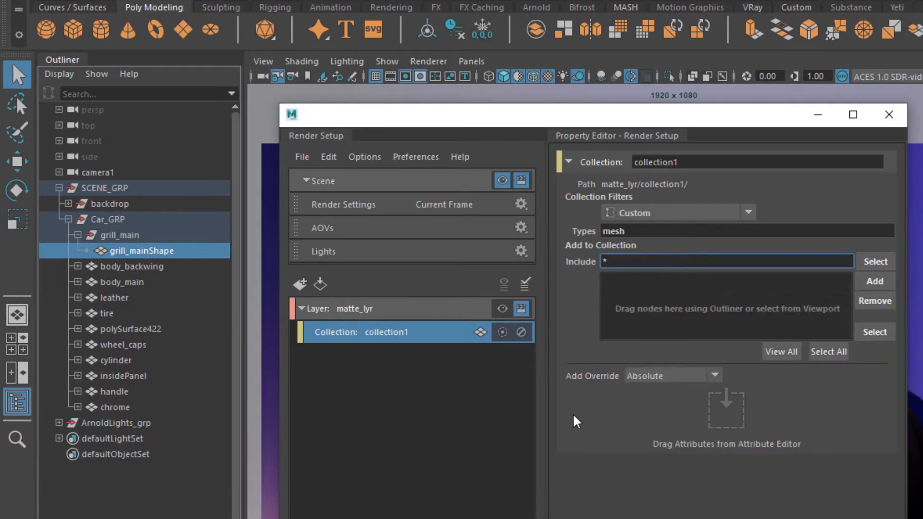
pyautogui.click(828, 352)
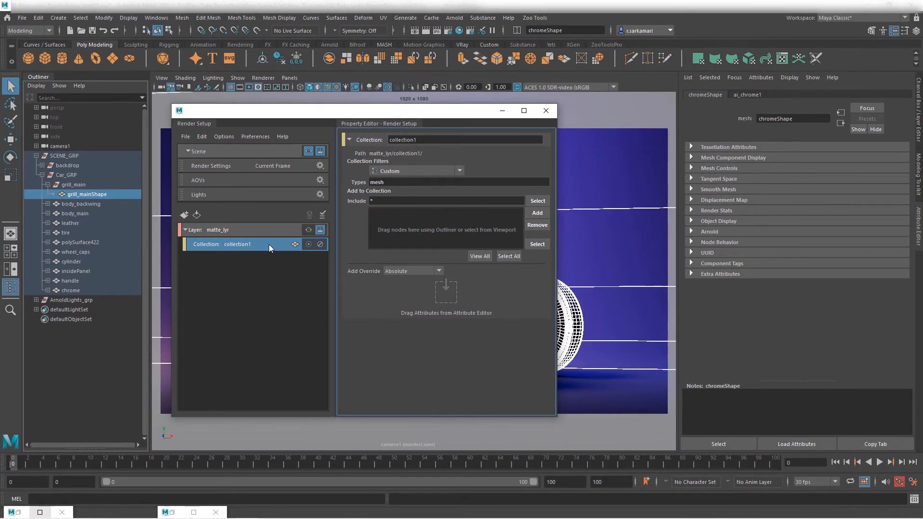
pyautogui.doubleClick(237, 244)
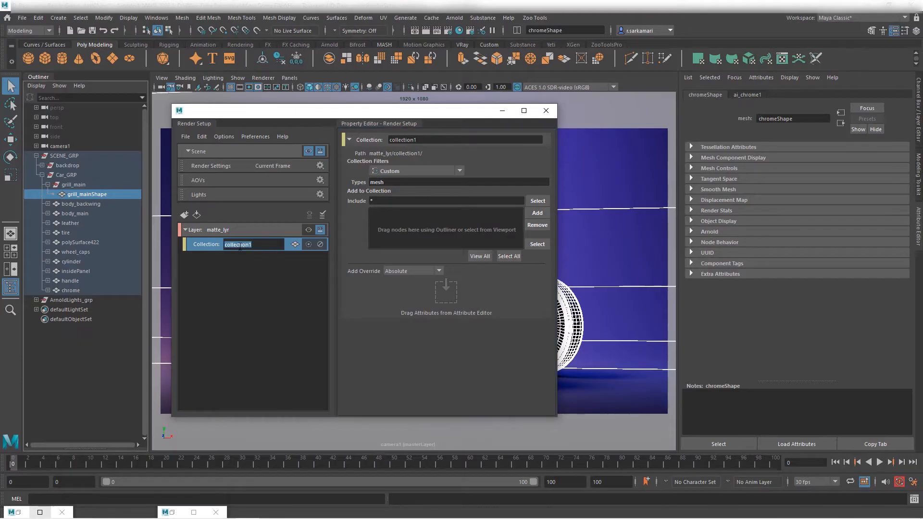
pyautogui.write('holdout')
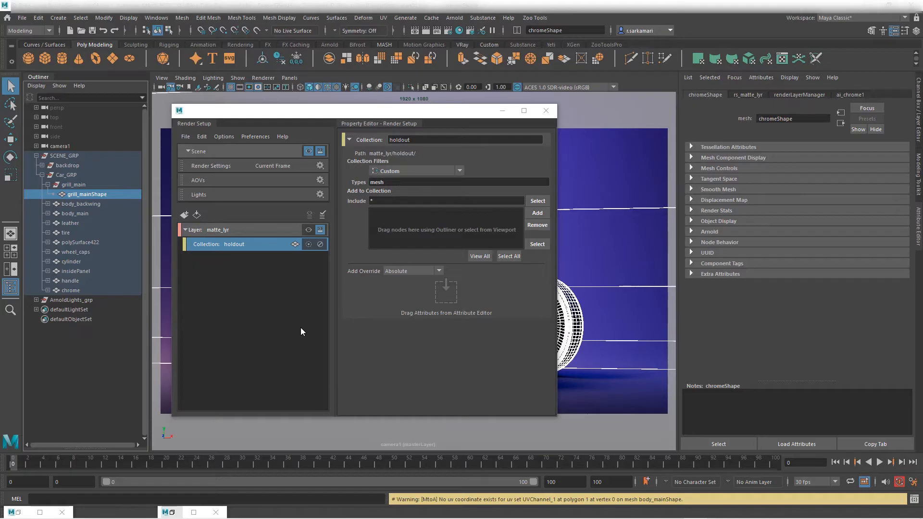
pyautogui.moveTo(305, 118)
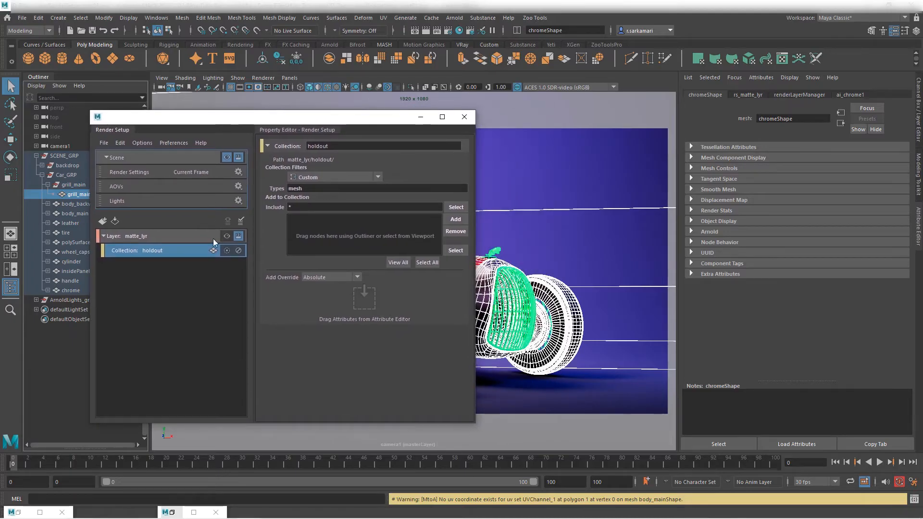
pyautogui.moveTo(238, 250)
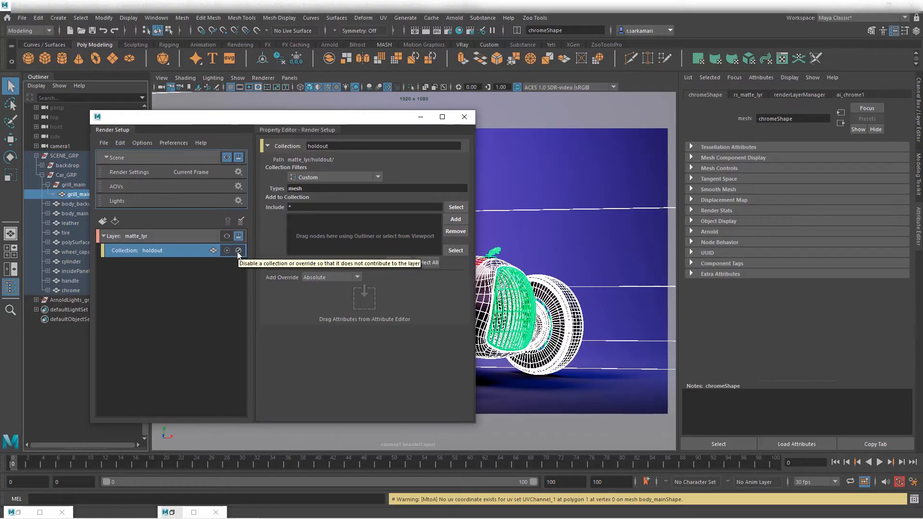
# - Toggle the holdout collection off and back on so matte_lyr shows the car
pyautogui.click(239, 250)
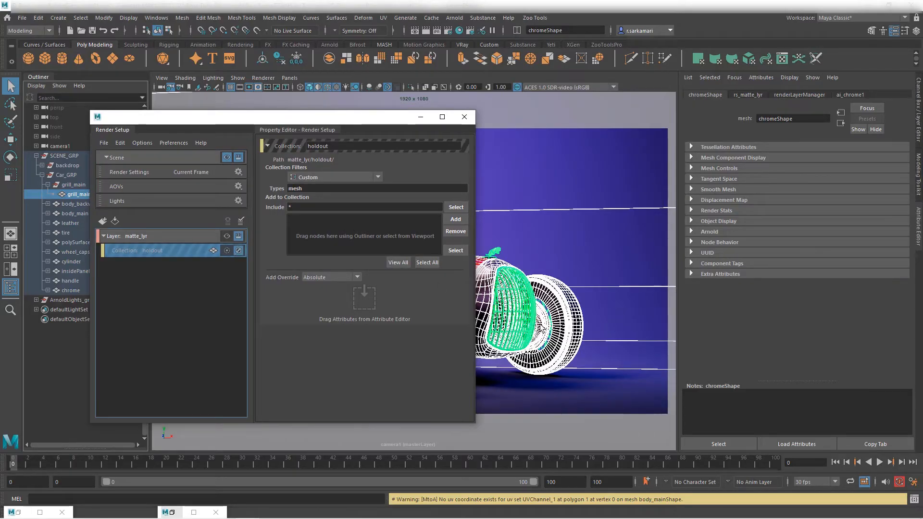
pyautogui.moveTo(524, 318)
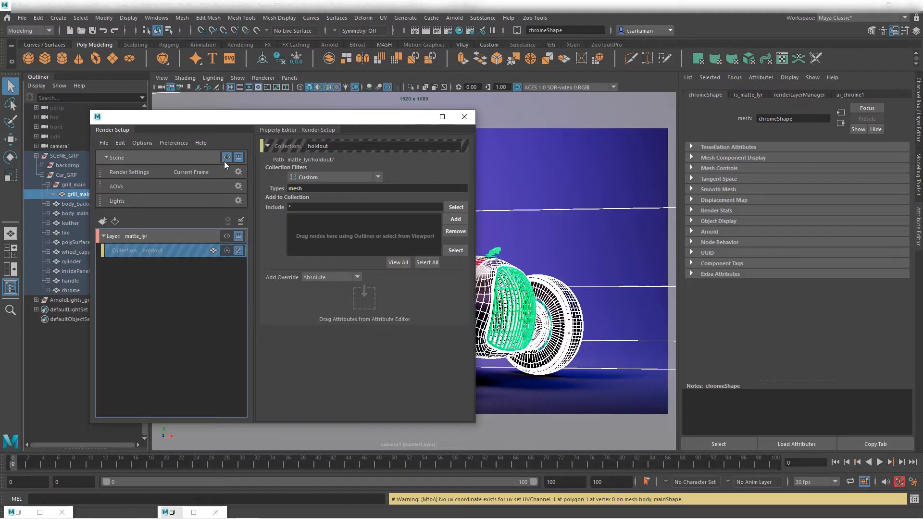
pyautogui.moveTo(179, 260)
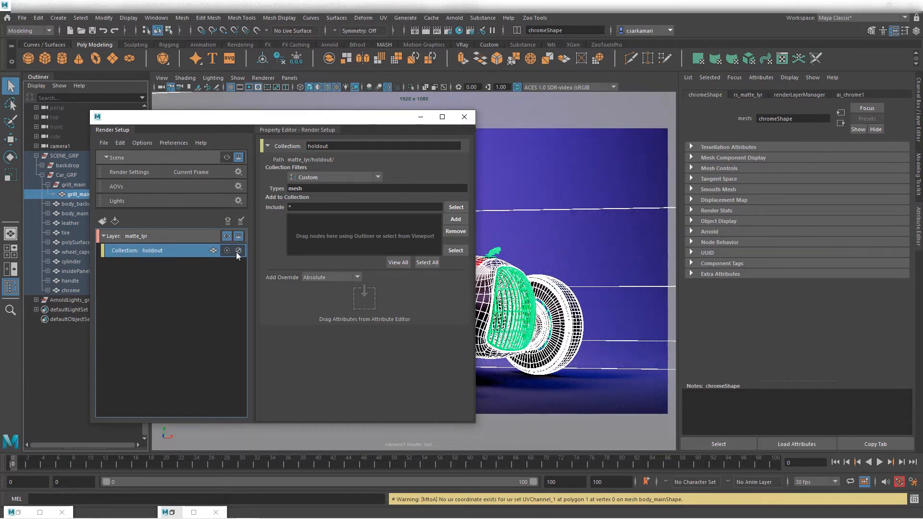
pyautogui.click(238, 250)
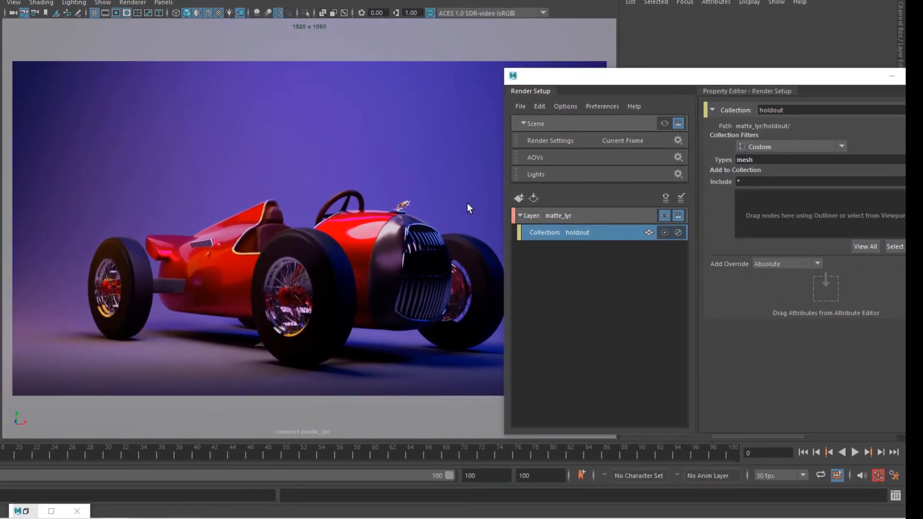
pyautogui.click(132, 3)
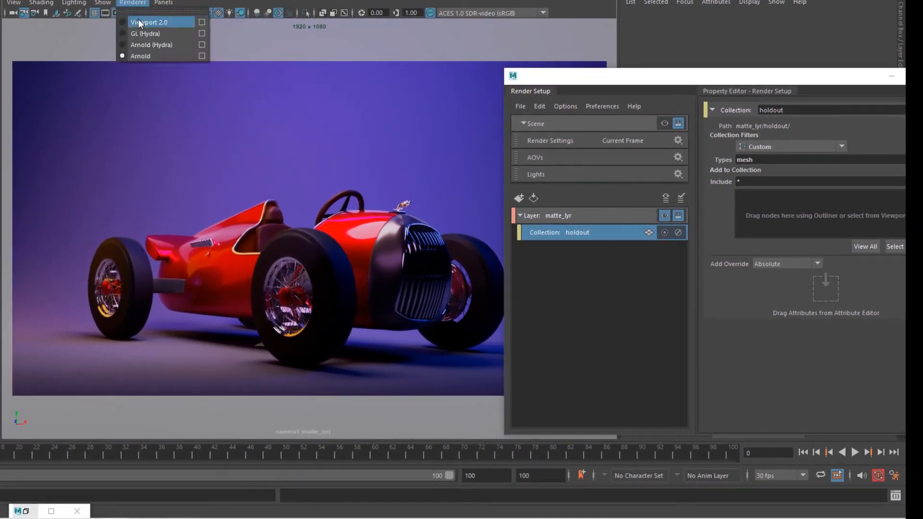
pyautogui.click(146, 33)
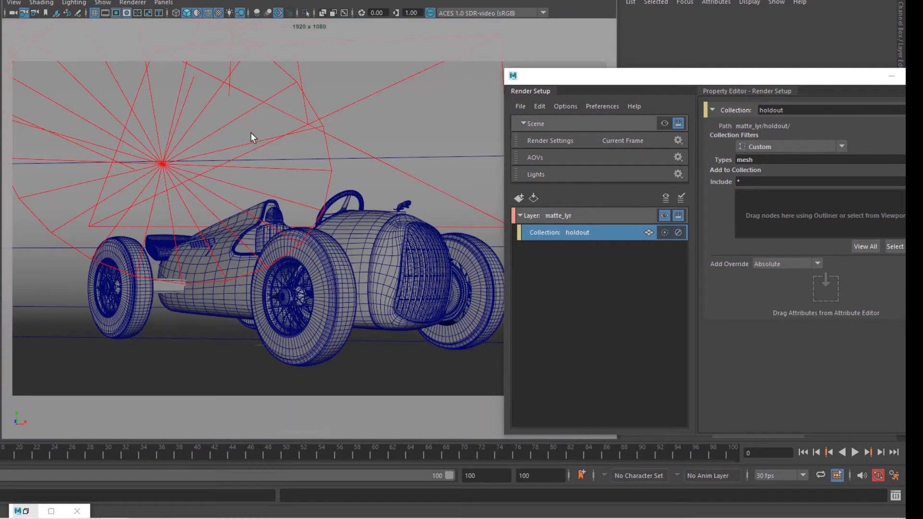
pyautogui.moveTo(202, 157)
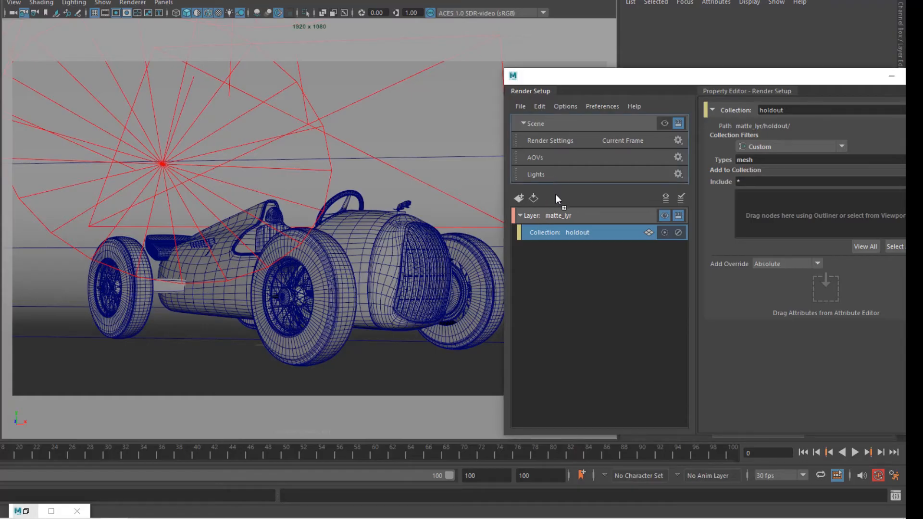
pyautogui.click(532, 198)
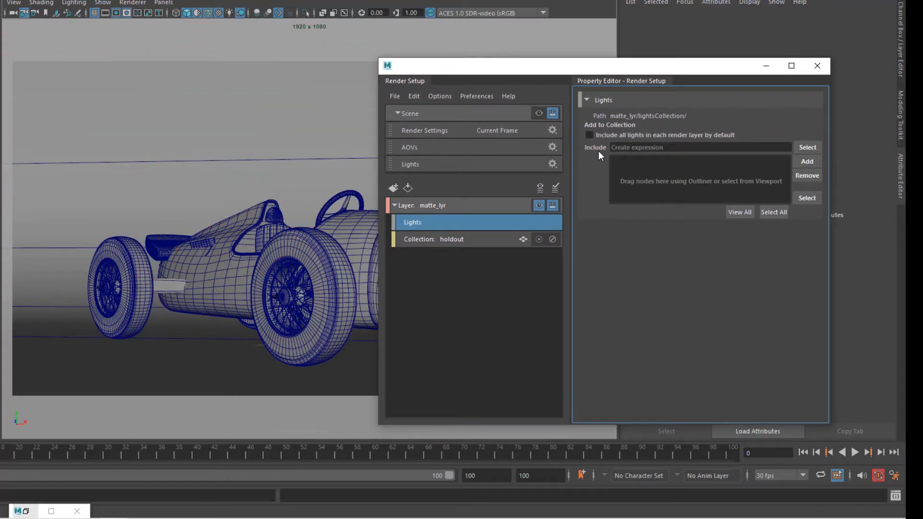
pyautogui.moveTo(471, 226)
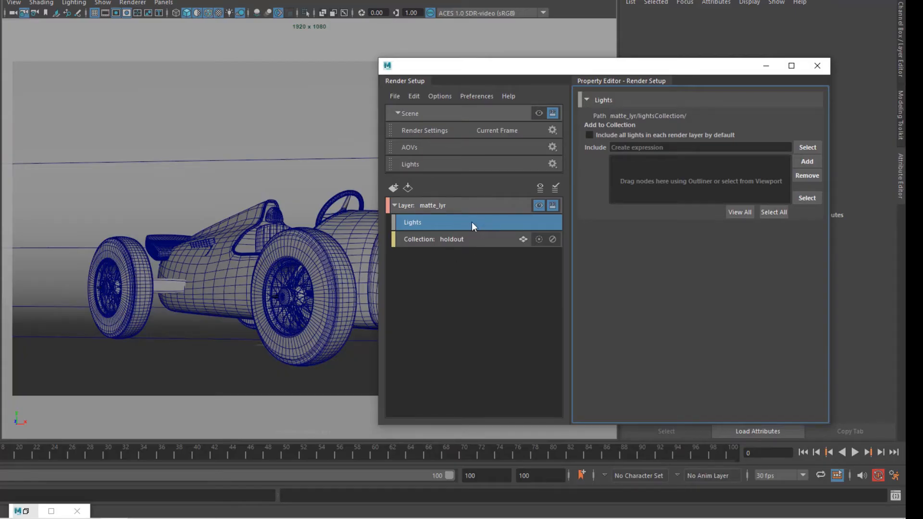
pyautogui.moveTo(466, 229)
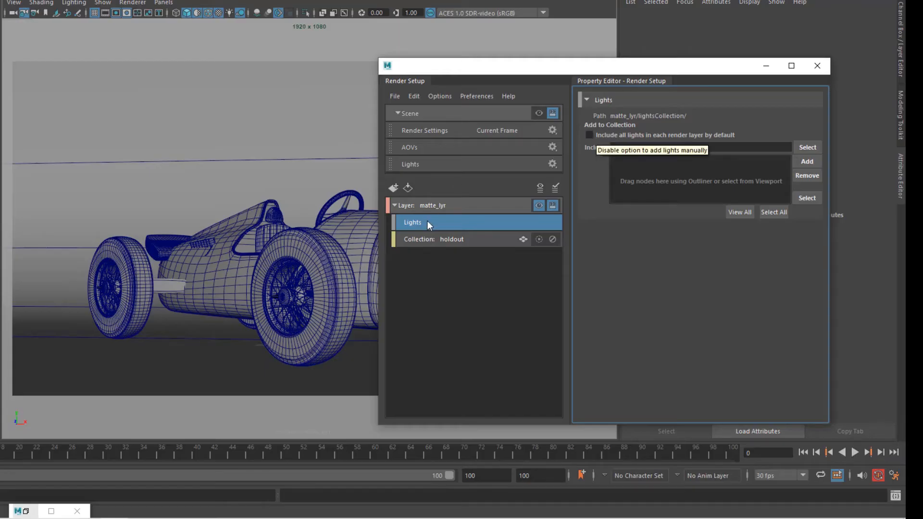
pyautogui.moveTo(480, 227)
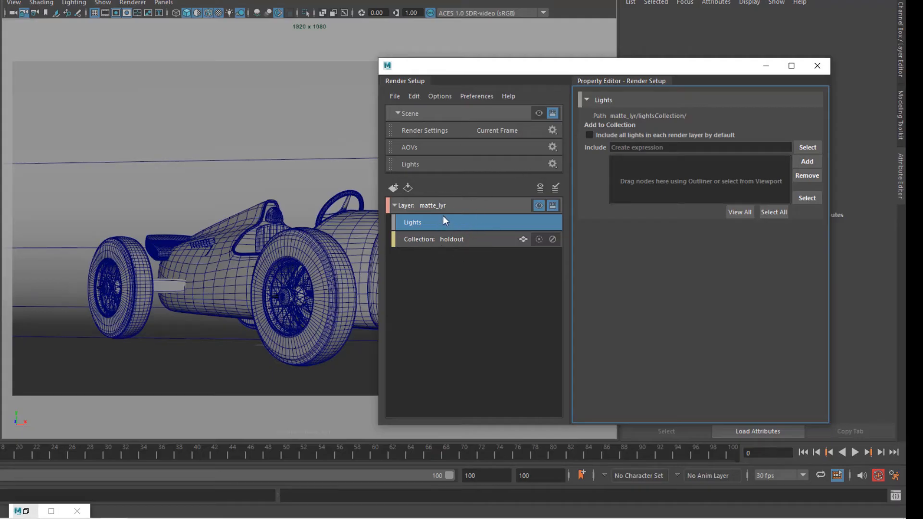
pyautogui.moveTo(445, 213)
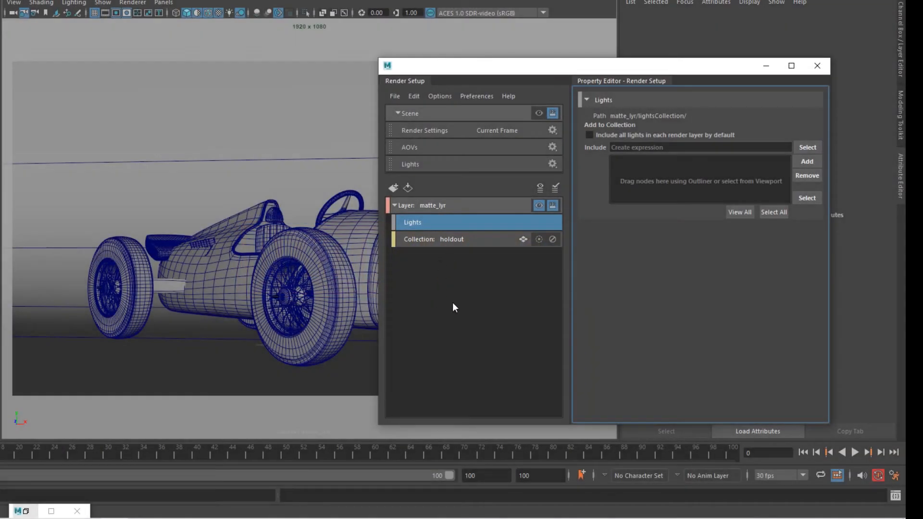
pyautogui.moveTo(468, 352)
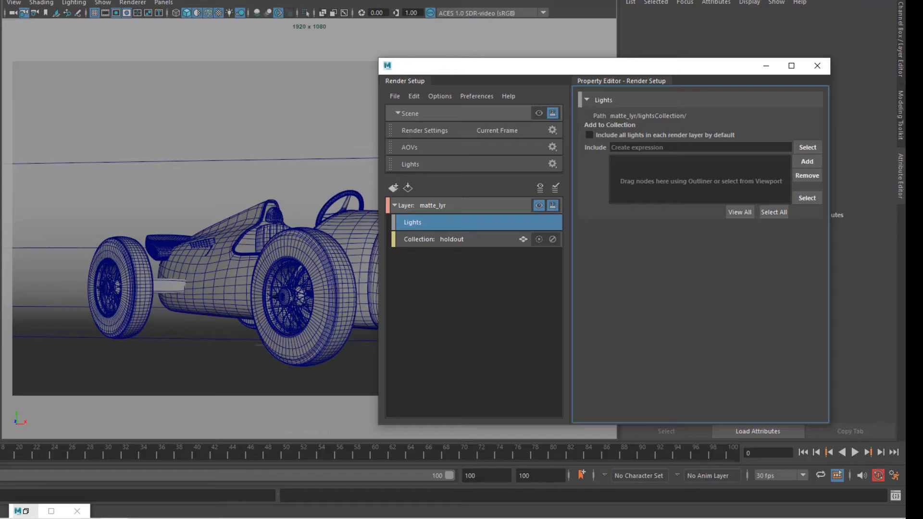
# - Add a BLACK_SS_SG material override to holdout and show assigned materials in the viewport
pyautogui.click(451, 239)
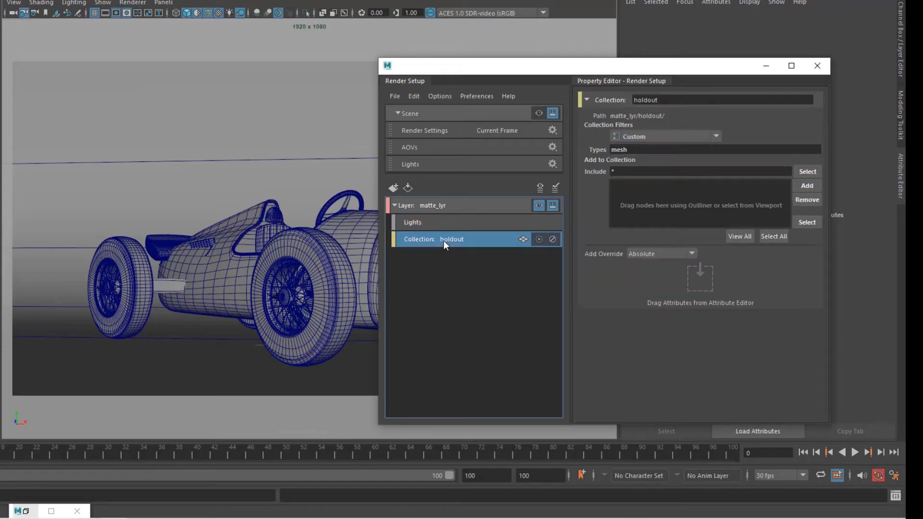
pyautogui.rightClick(452, 239)
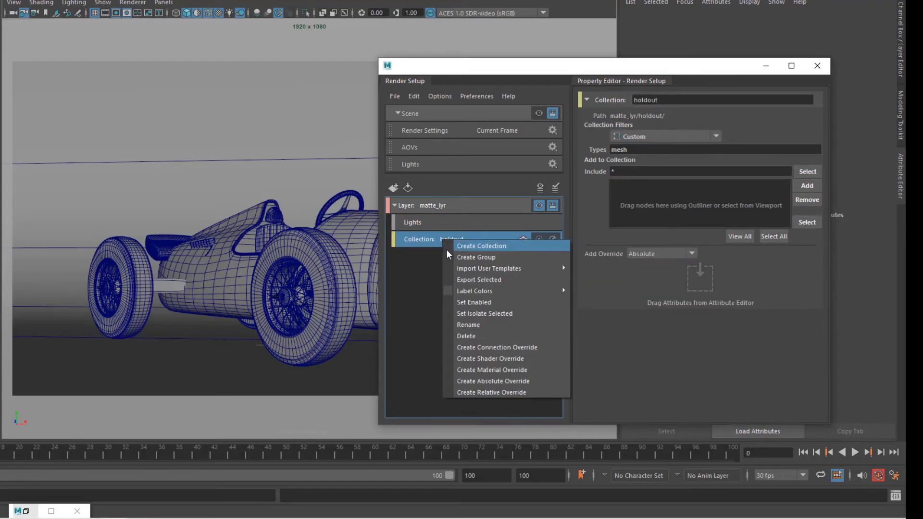
pyautogui.moveTo(467, 369)
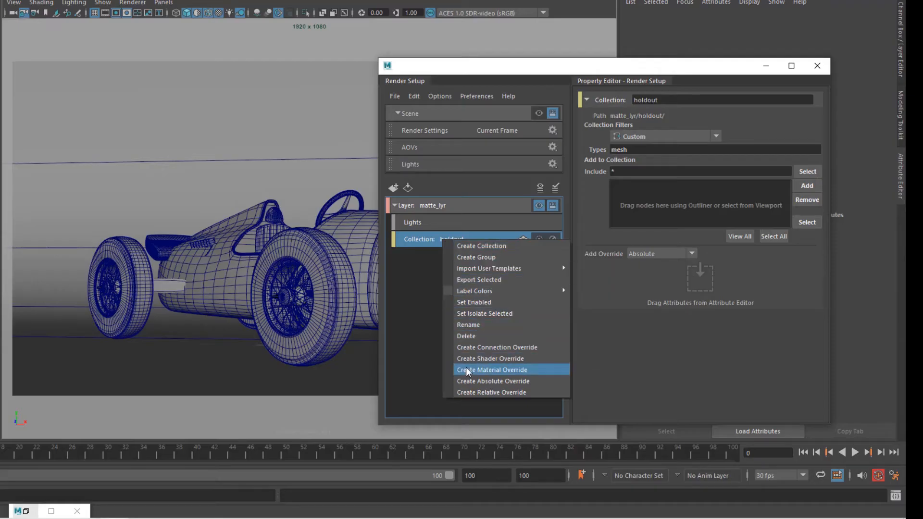
pyautogui.click(491, 369)
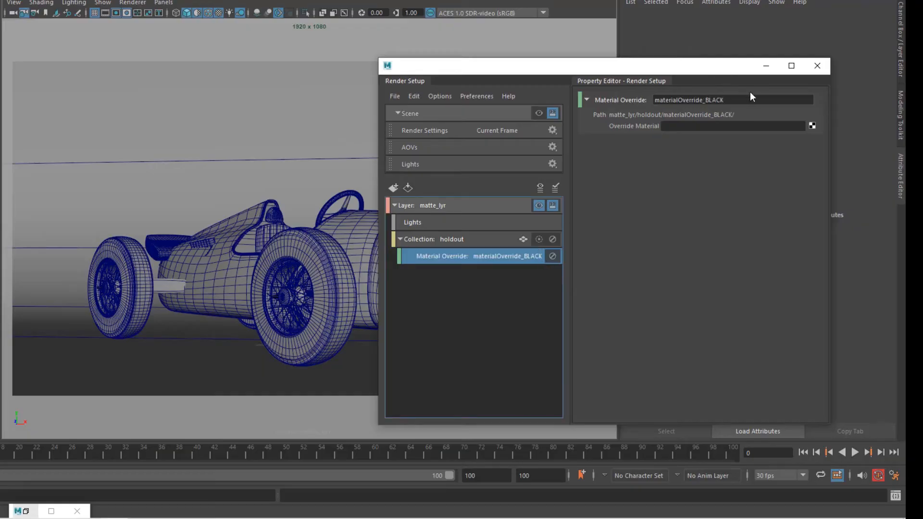
pyautogui.click(732, 126)
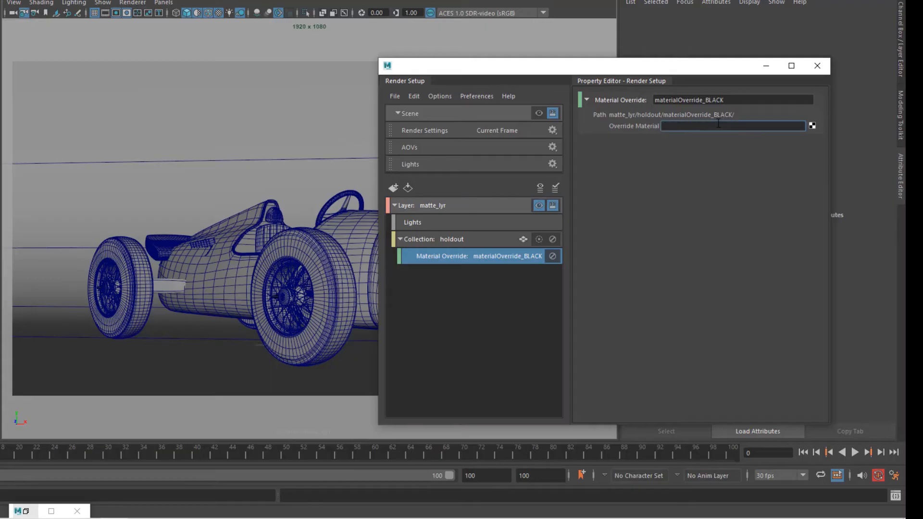
pyautogui.write('B')
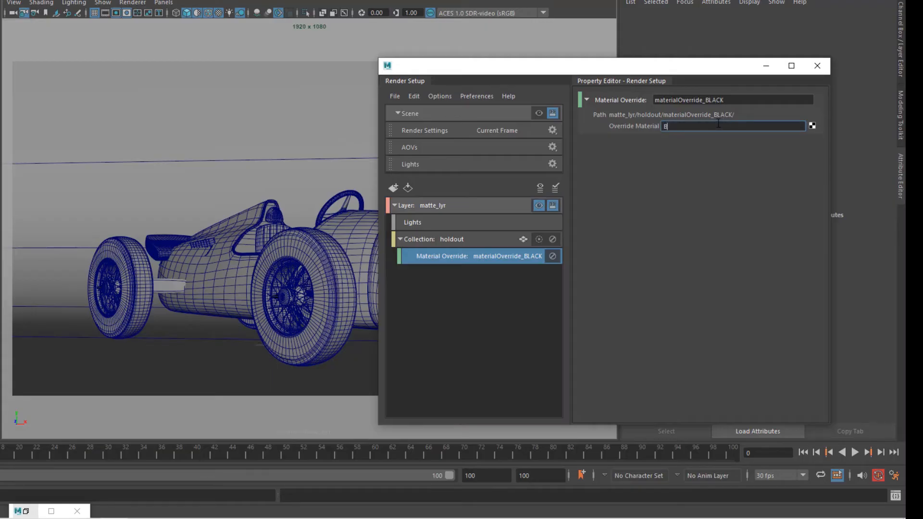
pyautogui.write('LACK_SS_SG')
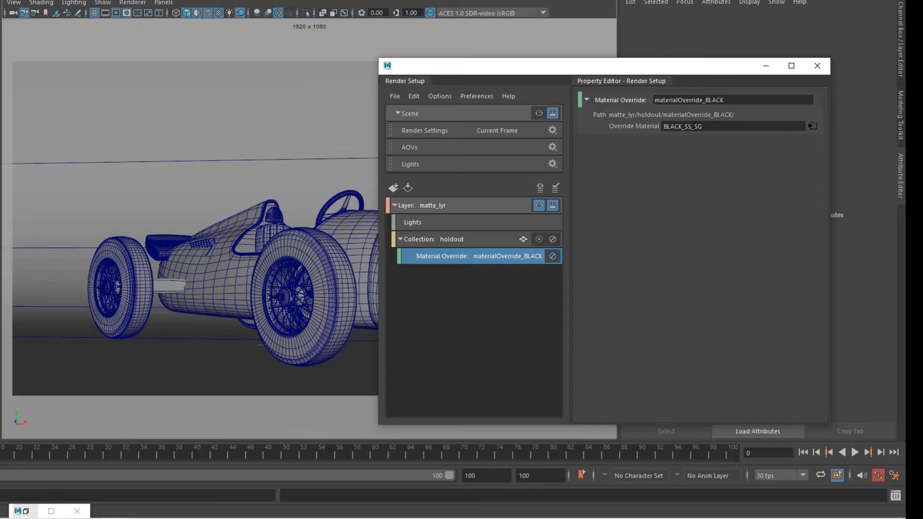
pyautogui.moveTo(698, 137)
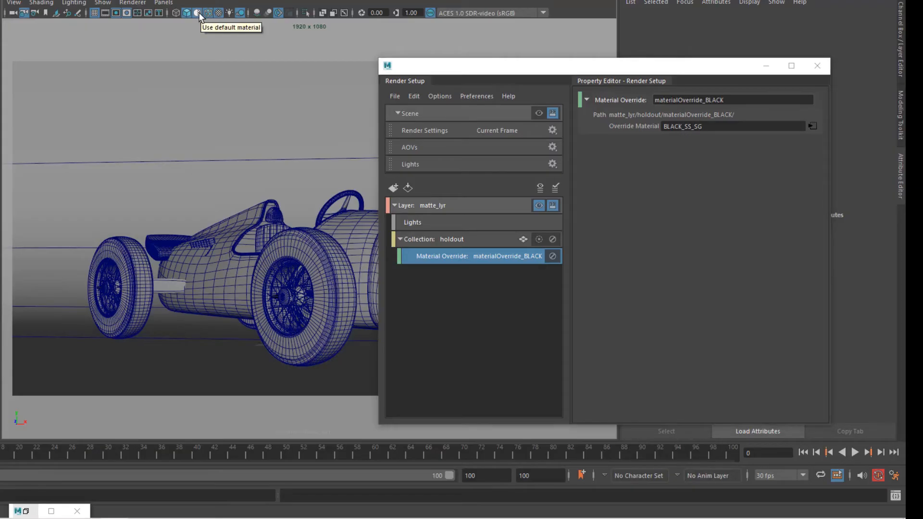
pyautogui.click(197, 13)
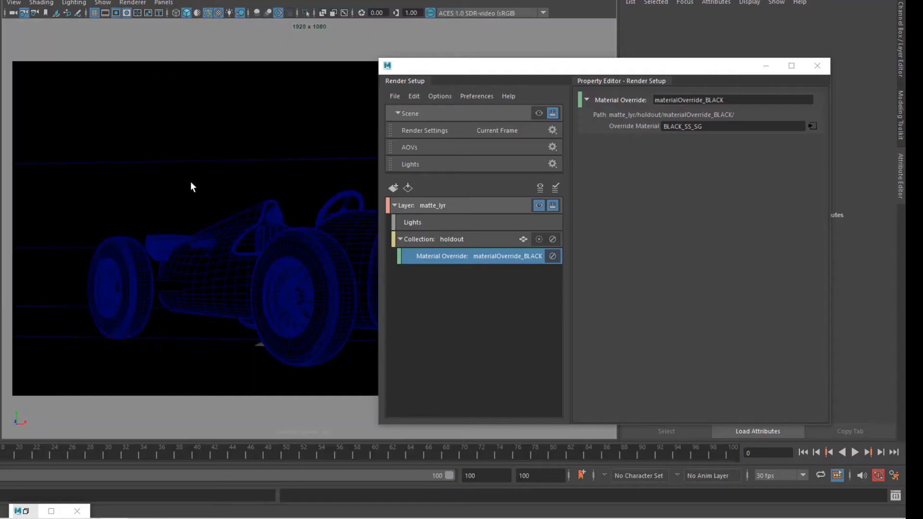
pyautogui.moveTo(278, 282)
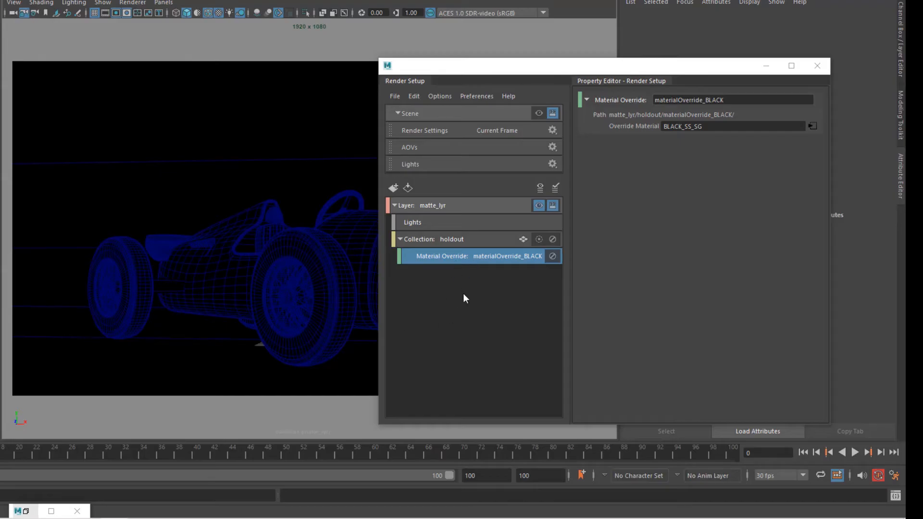
pyautogui.moveTo(771, 115)
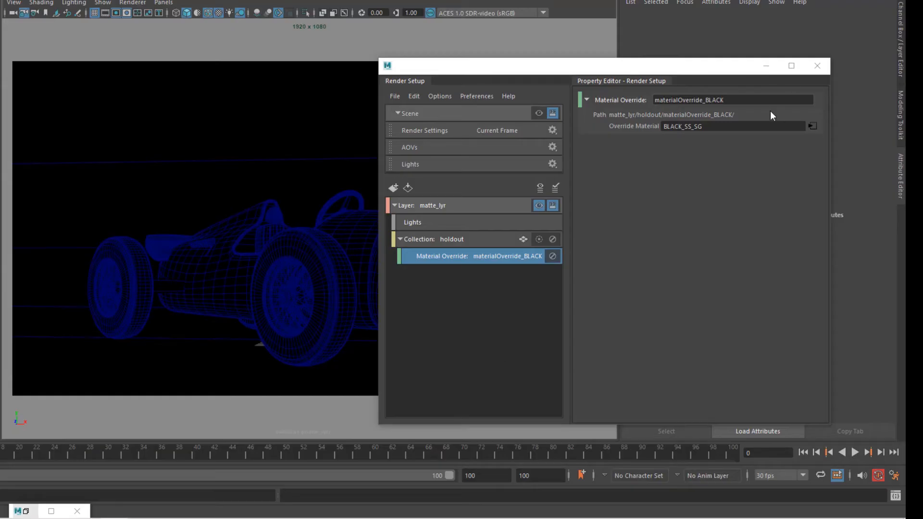
pyautogui.moveTo(646, 186)
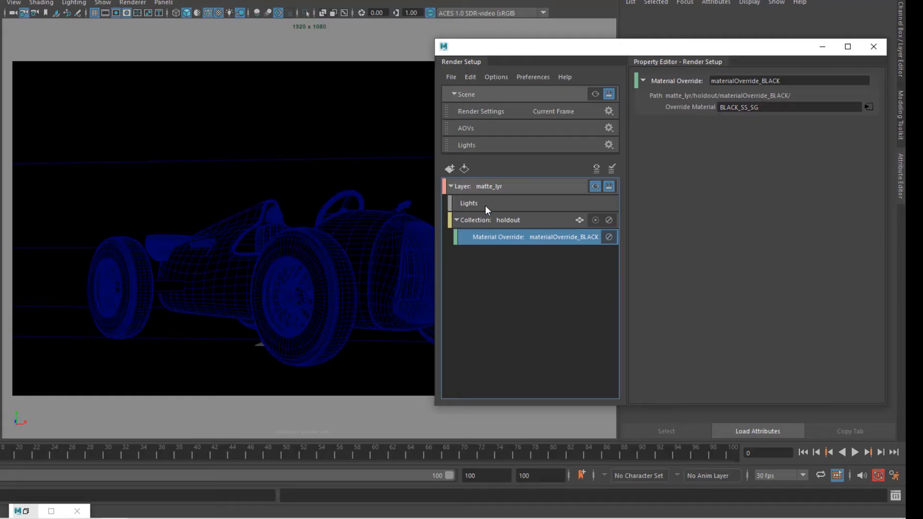
# - Add a red_matte_coll collection to matte_lyr and rename holdout to holdout_coll
pyautogui.rightClick(488, 186)
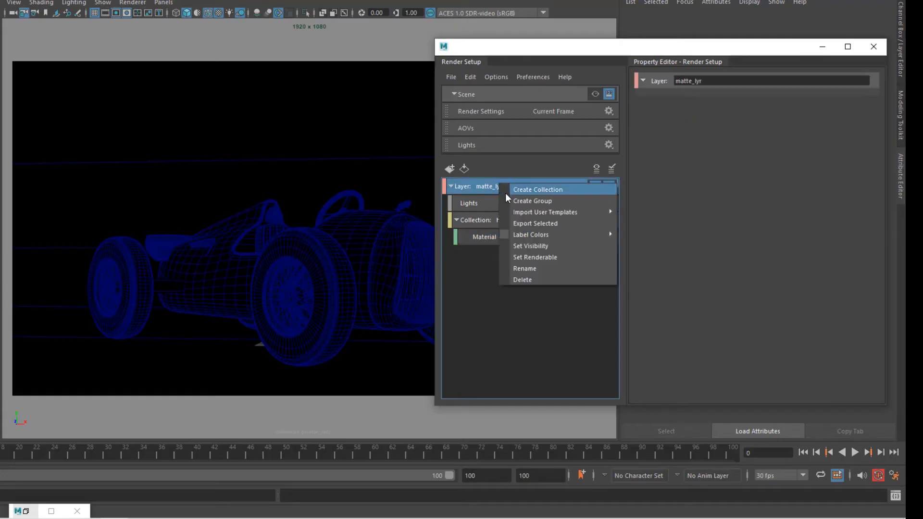
pyautogui.click(537, 189)
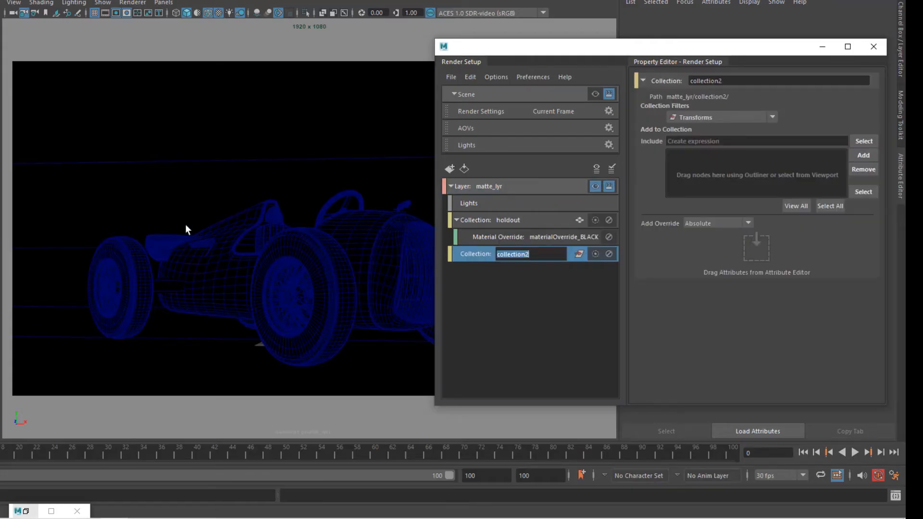
pyautogui.write('red_')
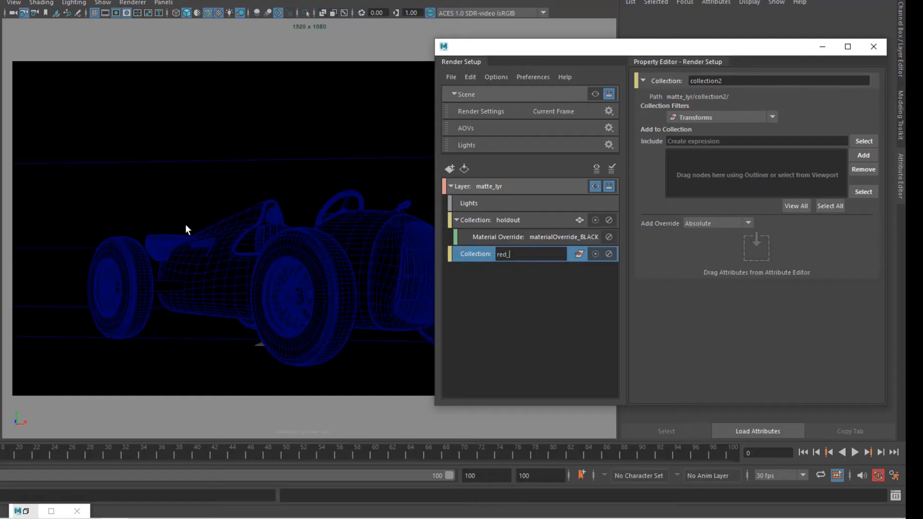
pyautogui.write('matte_coll')
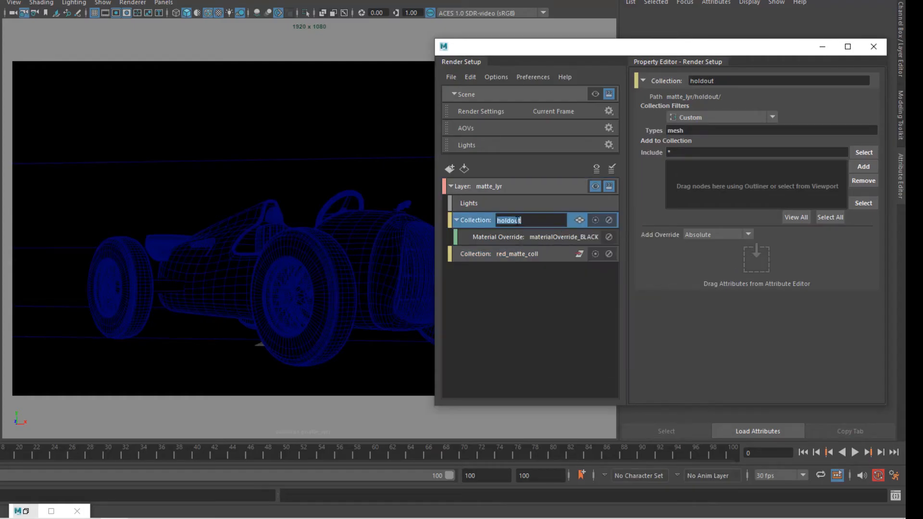
pyautogui.write('_co')
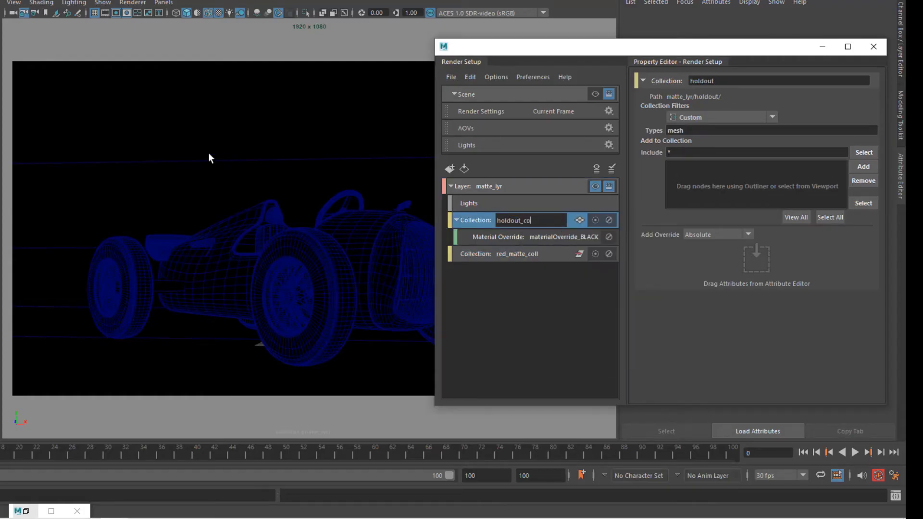
pyautogui.click(516, 254)
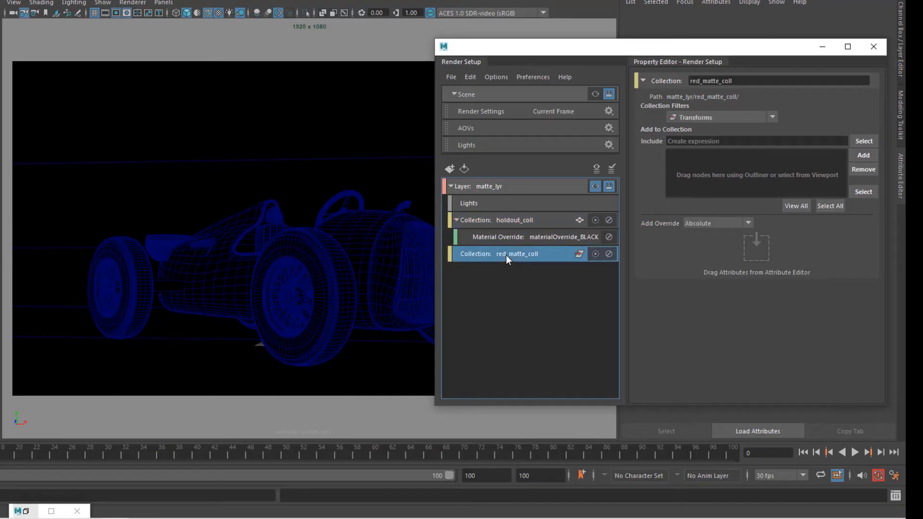
pyautogui.rightClick(517, 254)
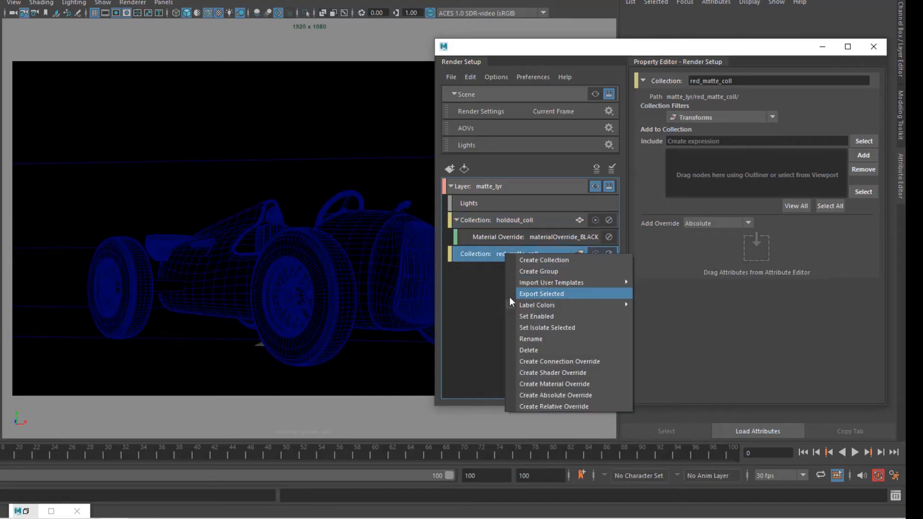
pyautogui.moveTo(553, 372)
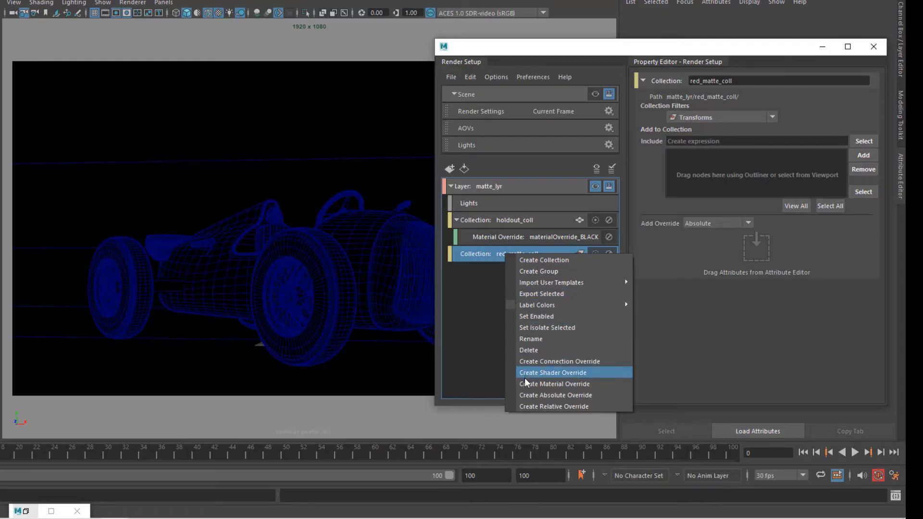
pyautogui.moveTo(527, 383)
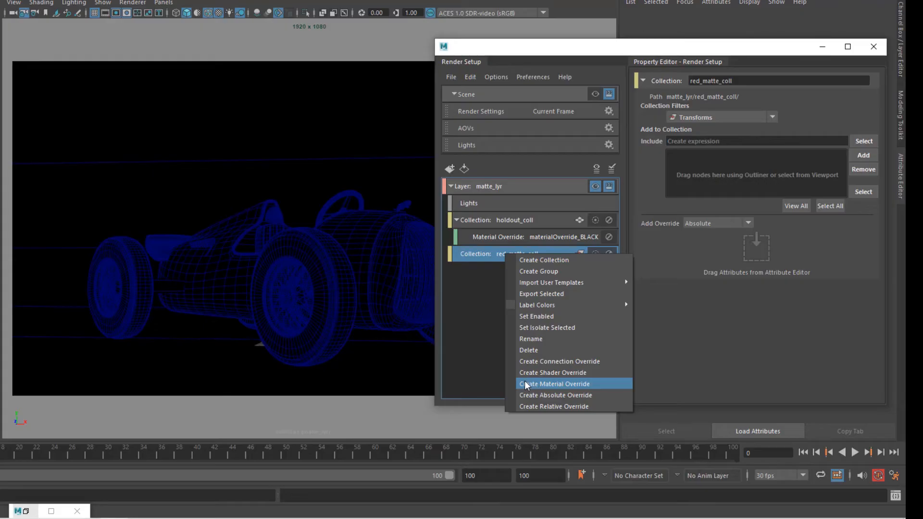
pyautogui.moveTo(446, 315)
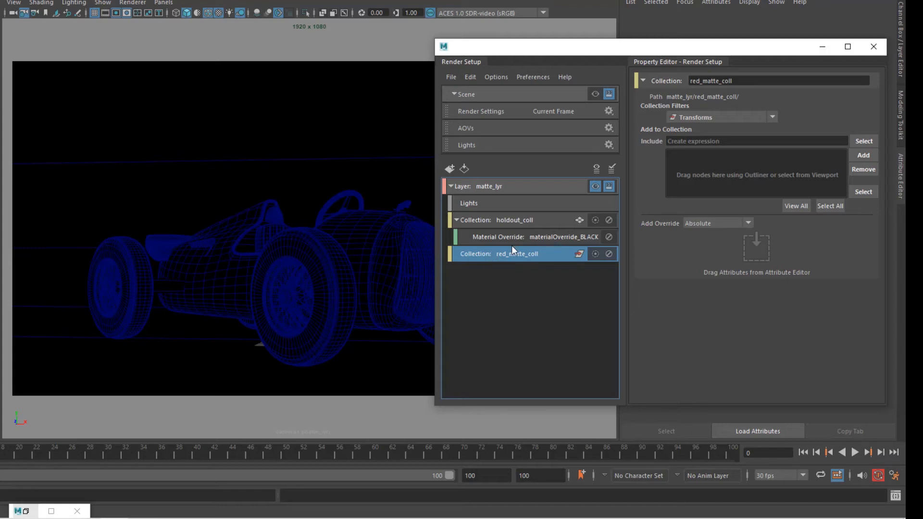
pyautogui.moveTo(549, 242)
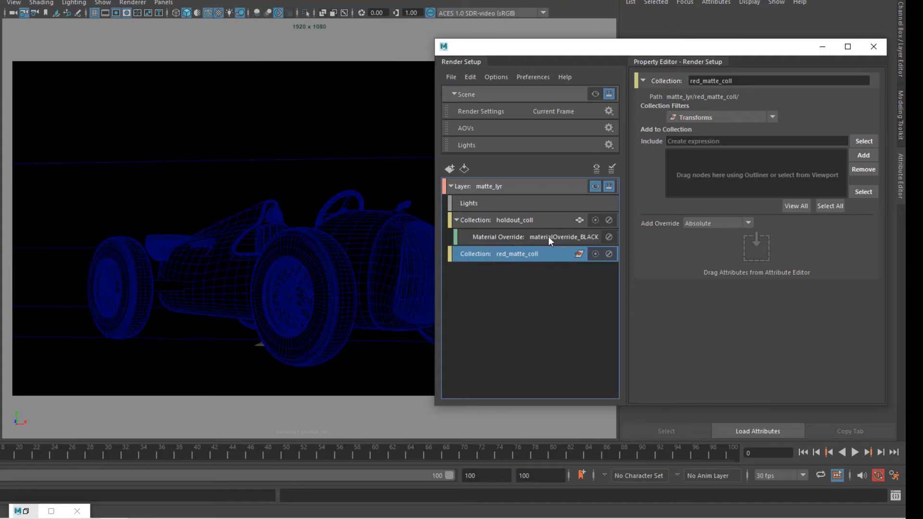
pyautogui.click(771, 117)
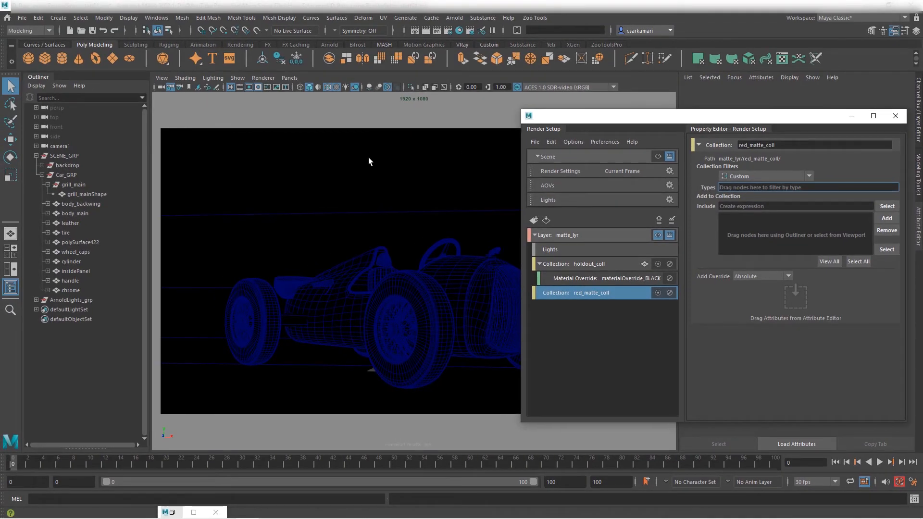
# - Filter red_matte_coll to mesh types and set its include expression to tire*
pyautogui.write('mesh')
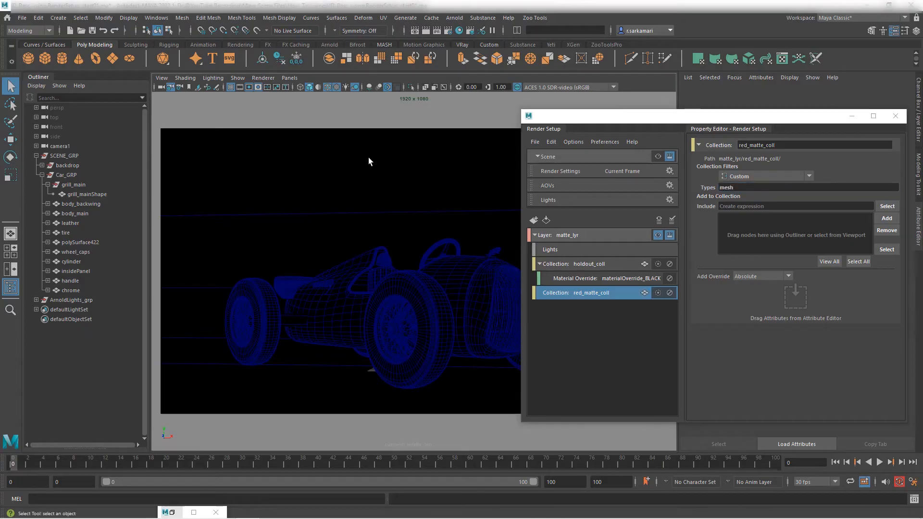
pyautogui.click(65, 233)
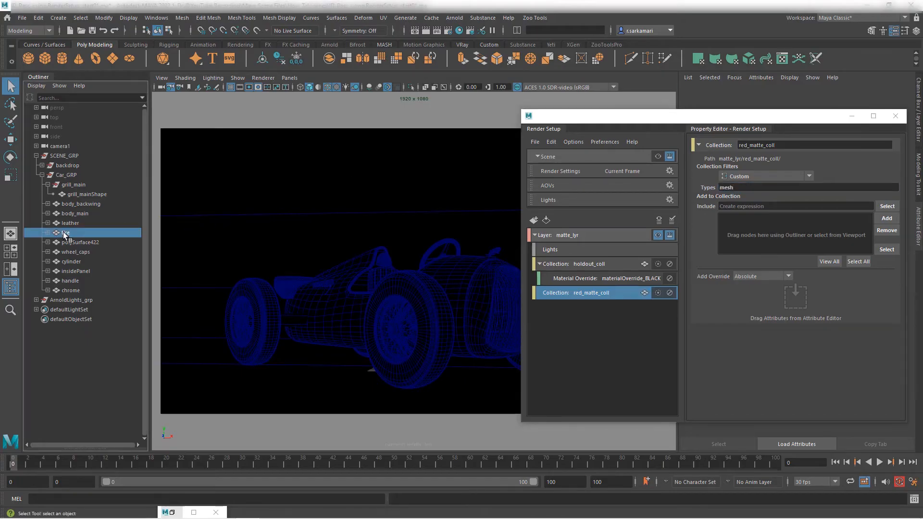
pyautogui.click(65, 232)
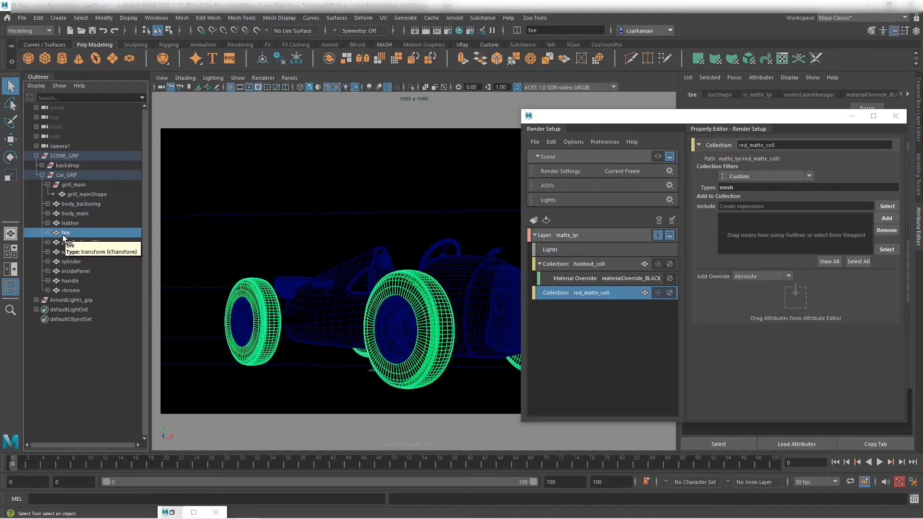
pyautogui.click(795, 206)
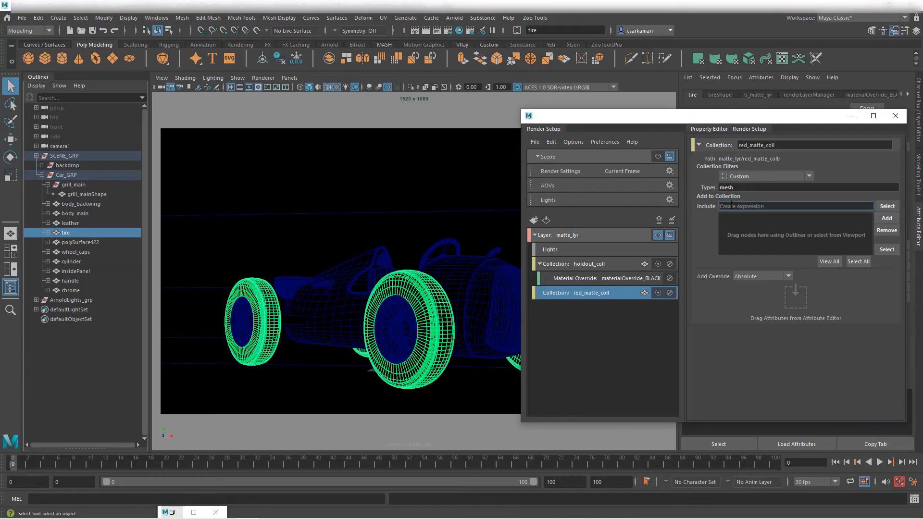
pyautogui.write('tire*')
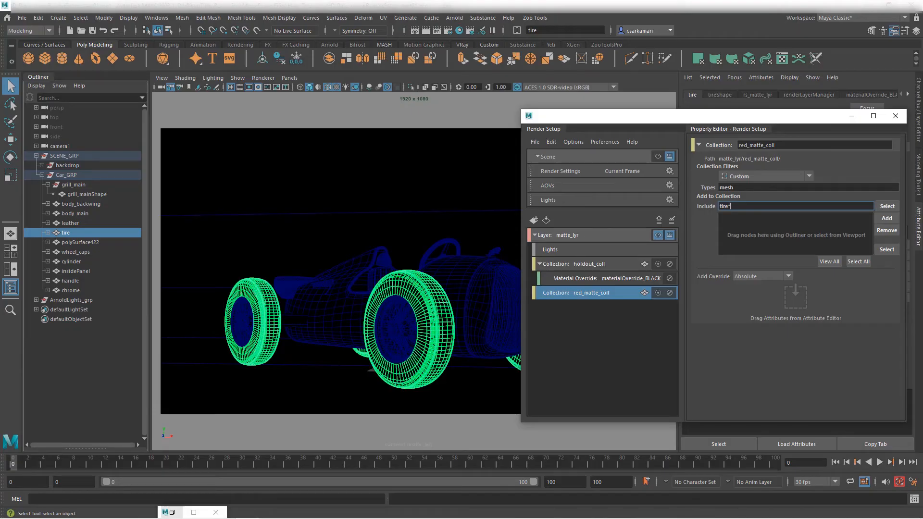
pyautogui.click(858, 260)
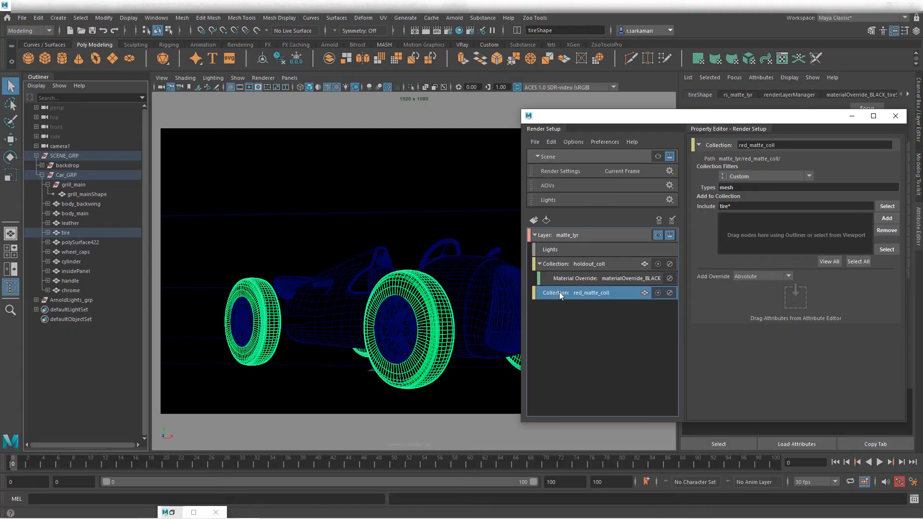
pyautogui.moveTo(570, 299)
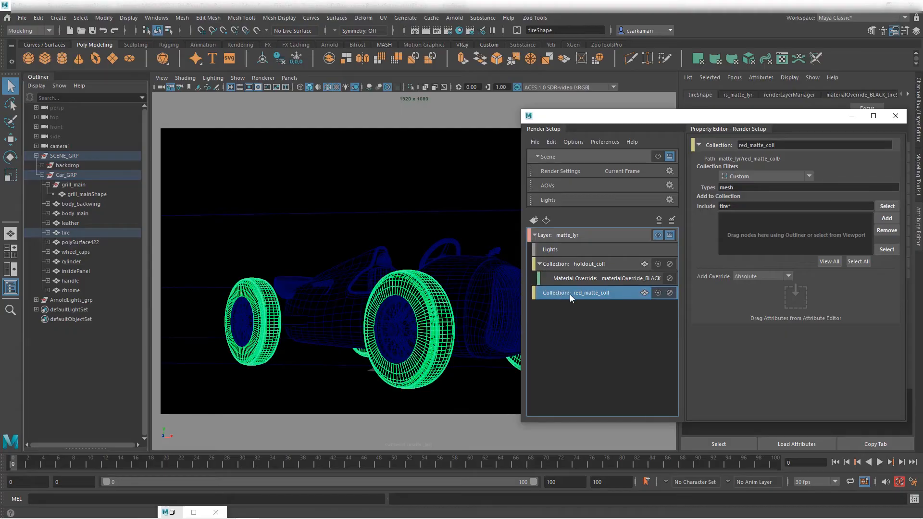
# - Add a material override to red_matte_coll using RED_SS_SG, turning the tires red
pyautogui.rightClick(590, 292)
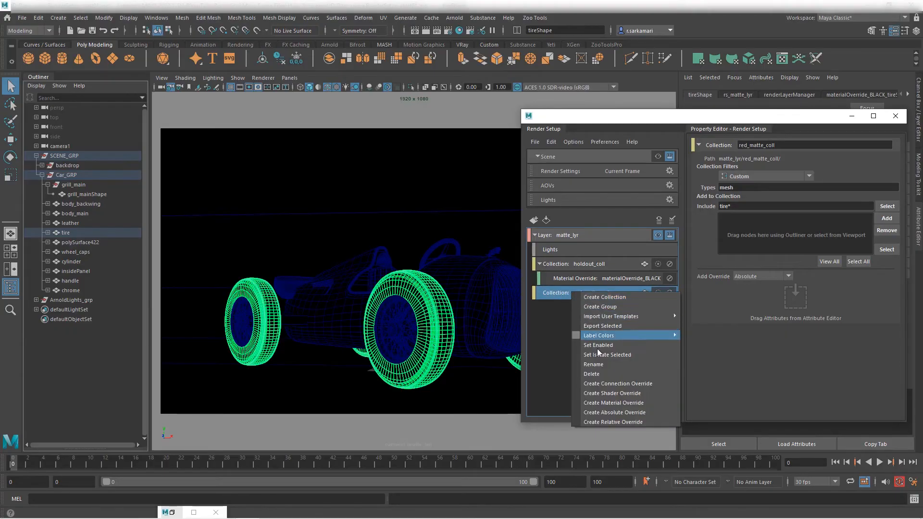
pyautogui.click(612, 402)
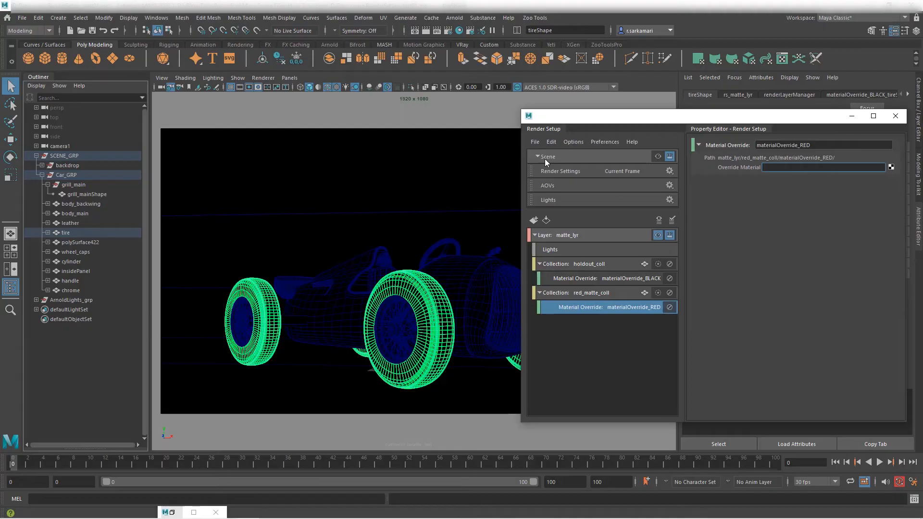
pyautogui.write('RED_SS_SG')
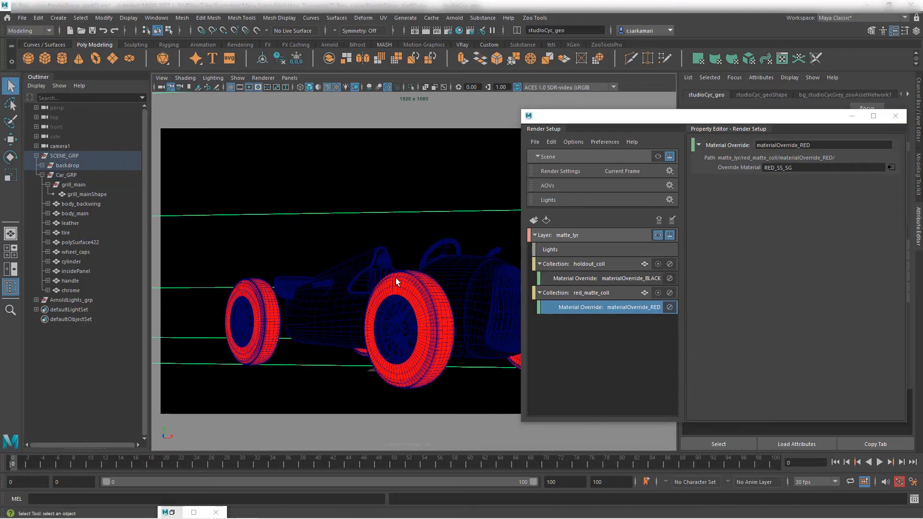
pyautogui.moveTo(435, 332)
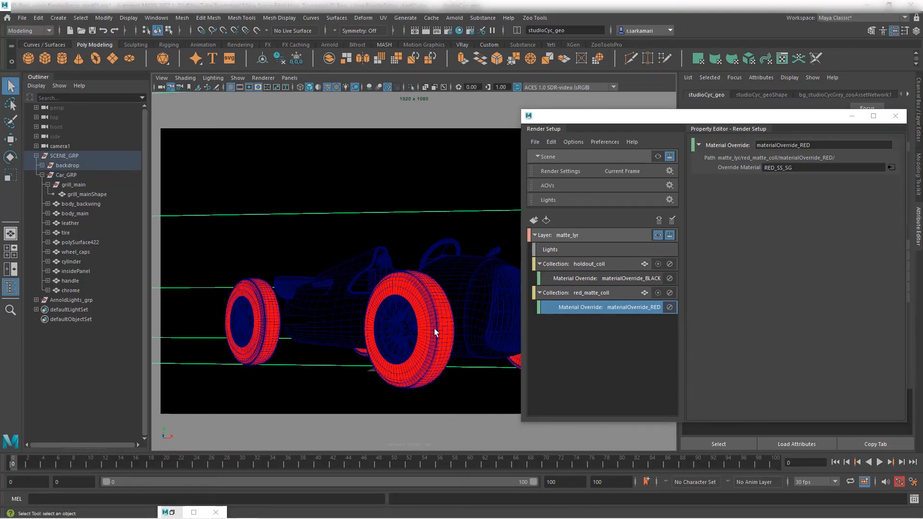
pyautogui.moveTo(569, 326)
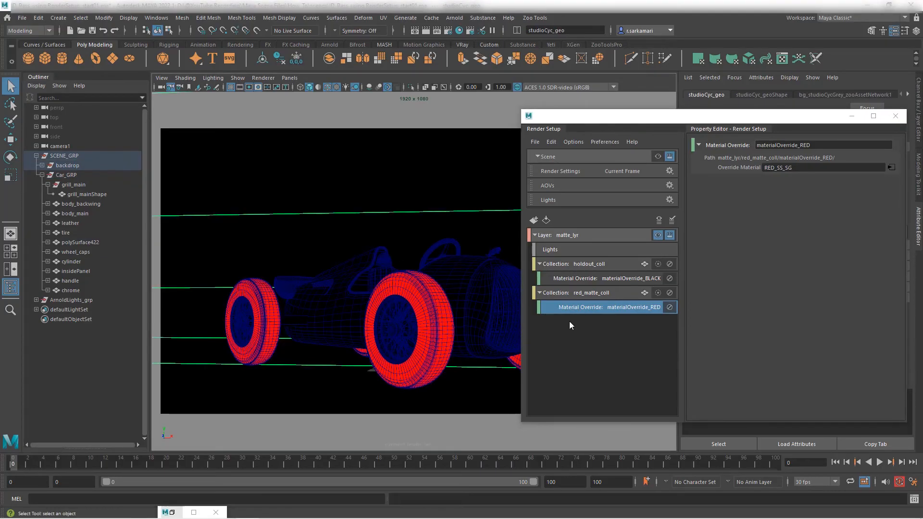
# - Give red_matte_coll a red label colour and collapse its contents
pyautogui.rightClick(590, 292)
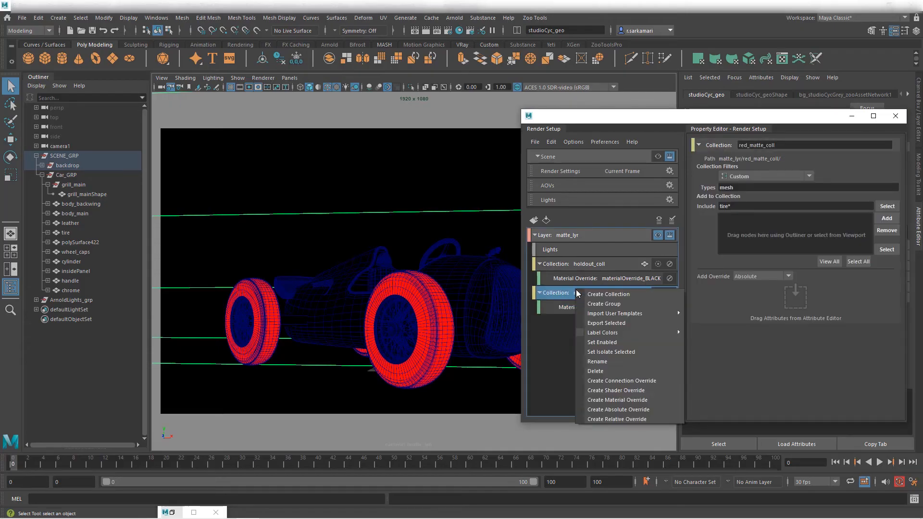
pyautogui.moveTo(603, 332)
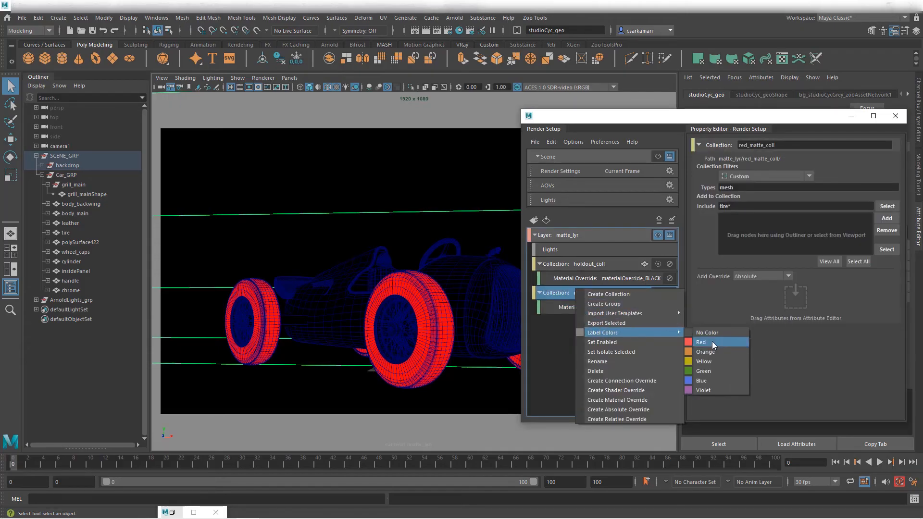
pyautogui.click(701, 342)
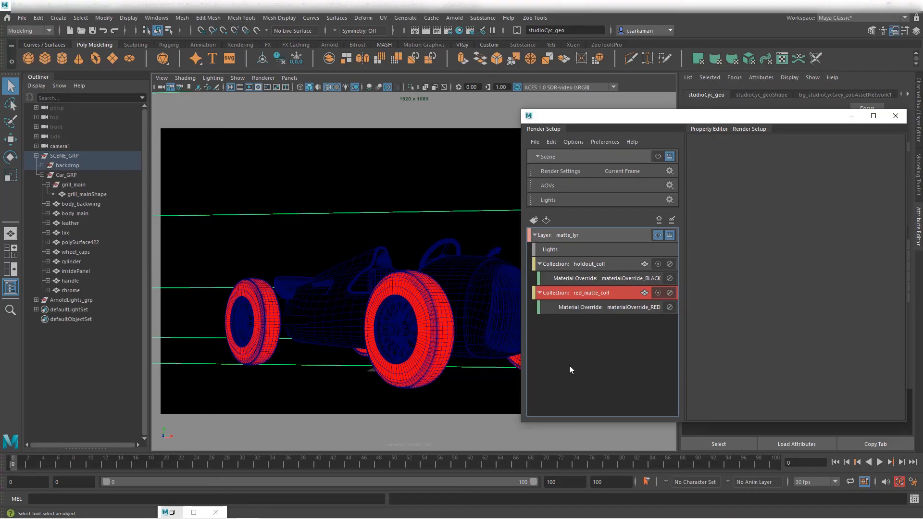
pyautogui.click(539, 293)
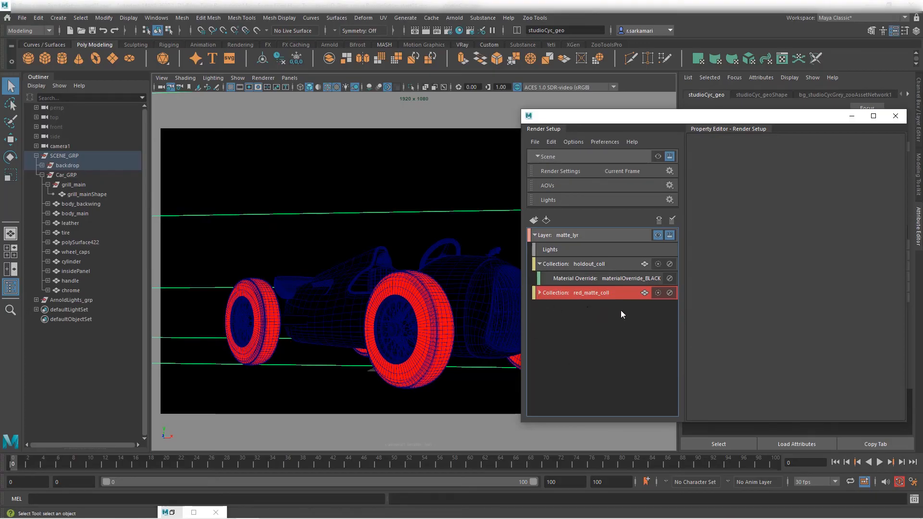
pyautogui.moveTo(592, 302)
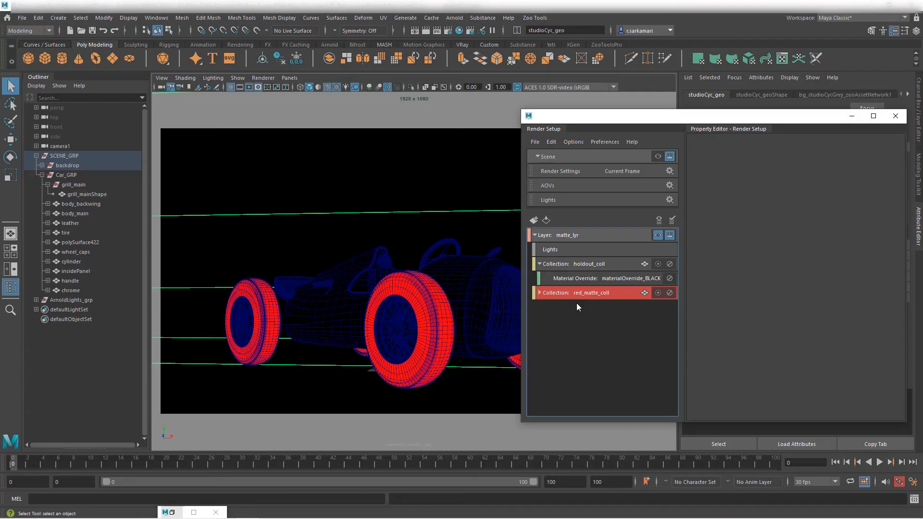
# - Create a new collection named green_matte_coll in matte_lyr
pyautogui.click(588, 235)
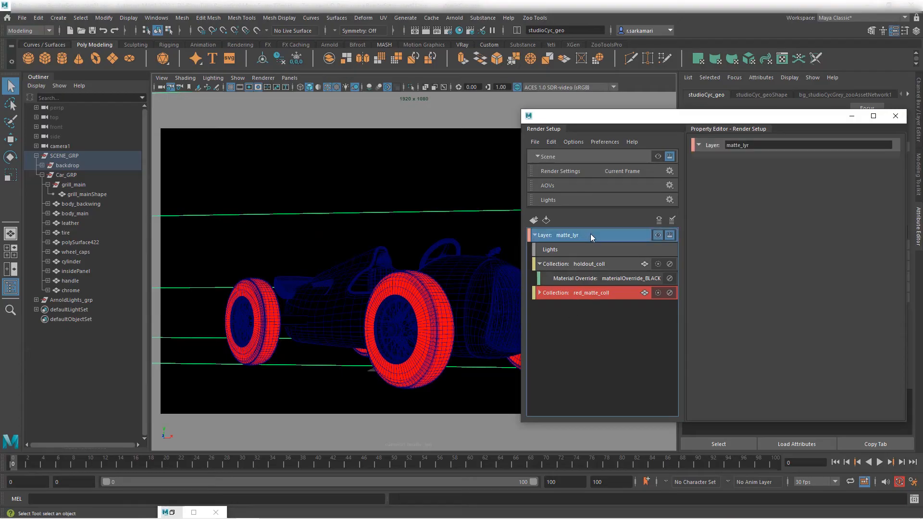
pyautogui.rightClick(590, 235)
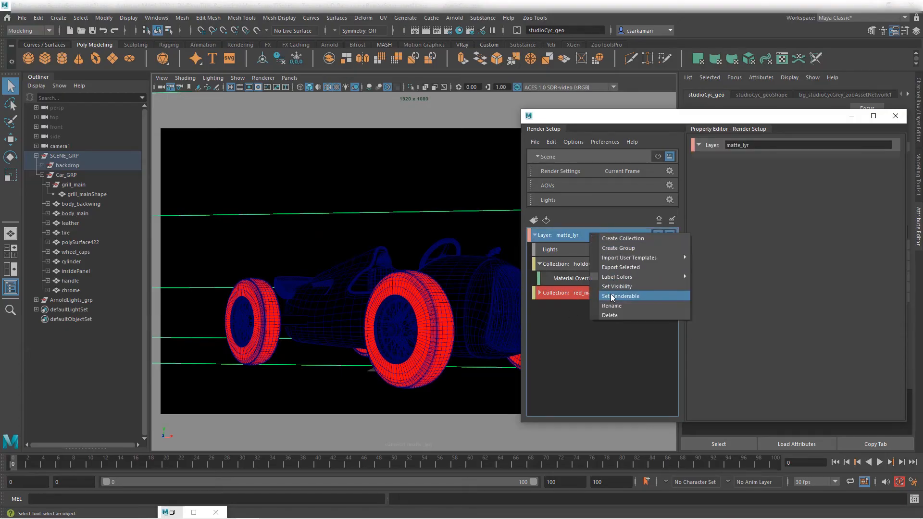
pyautogui.click(622, 239)
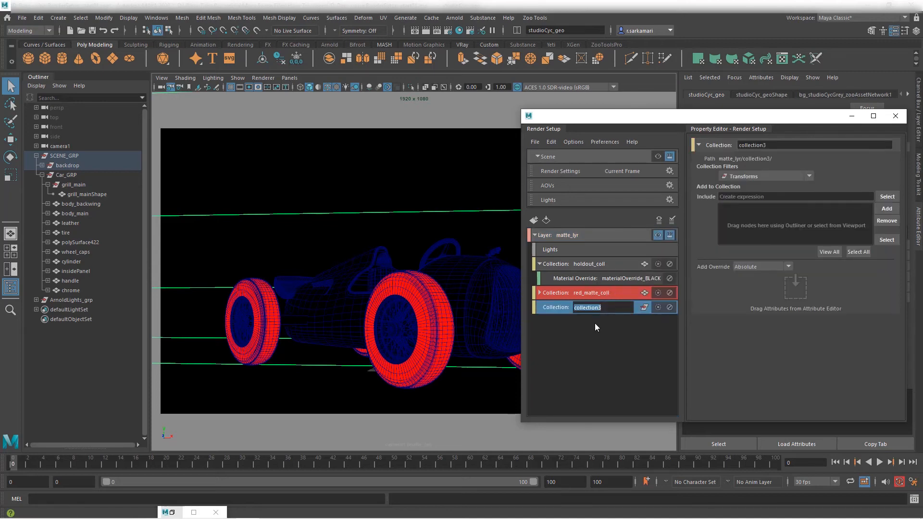
pyautogui.write('green_matte_coll')
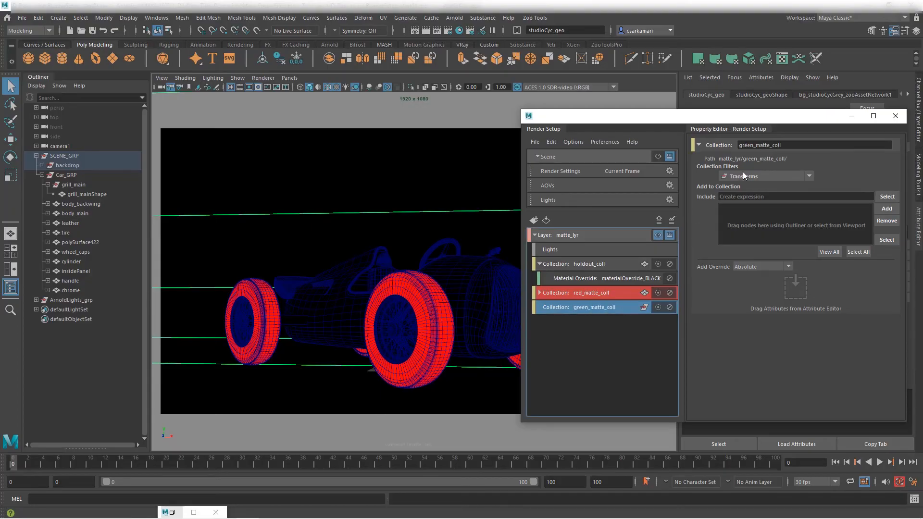
# - Filter green_matte_coll to body_* meshes and override their material with GREEN_SS_SG
pyautogui.click(765, 175)
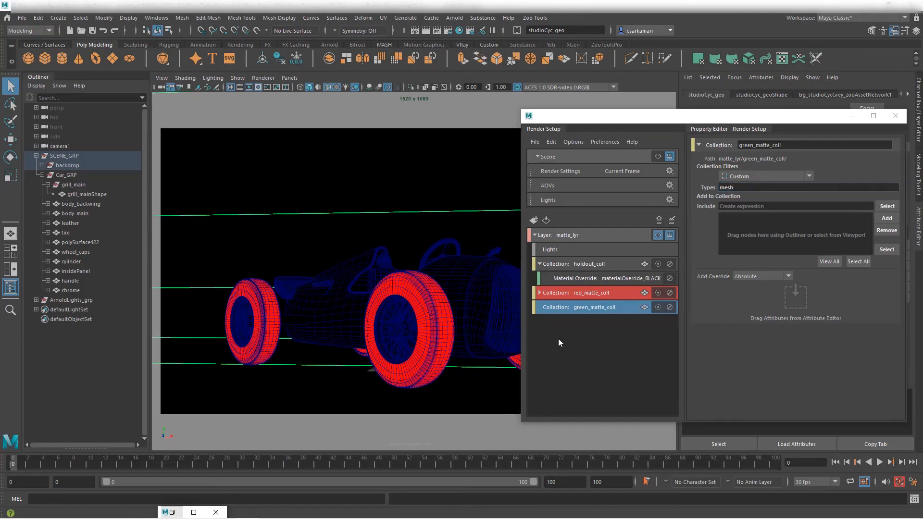
pyautogui.click(75, 213)
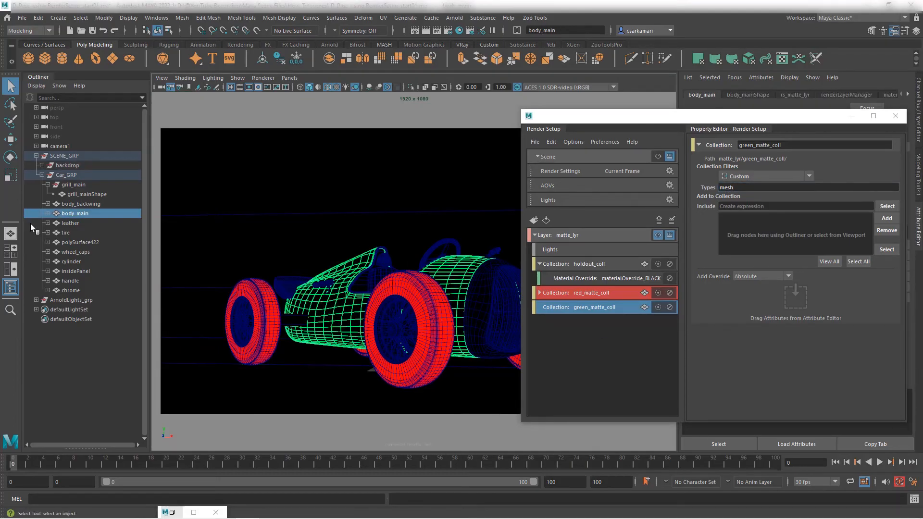
pyautogui.moveTo(74, 214)
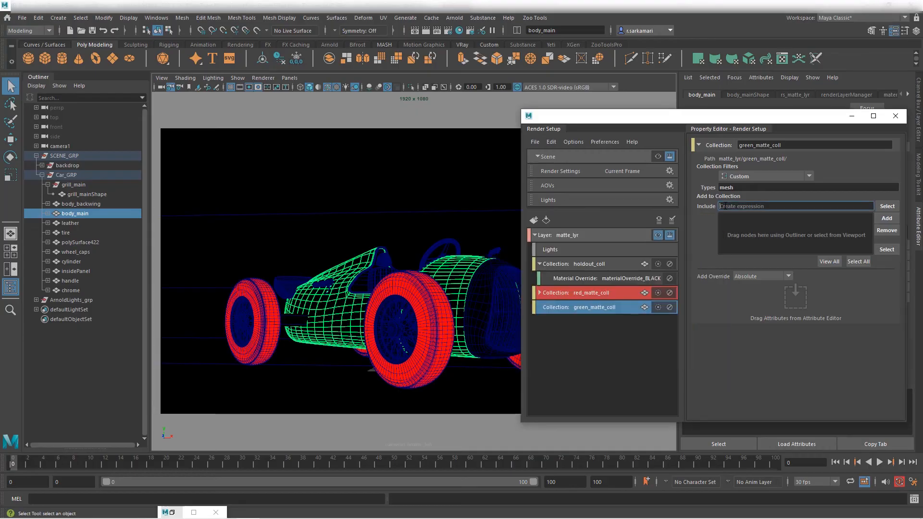
pyautogui.write('body_*')
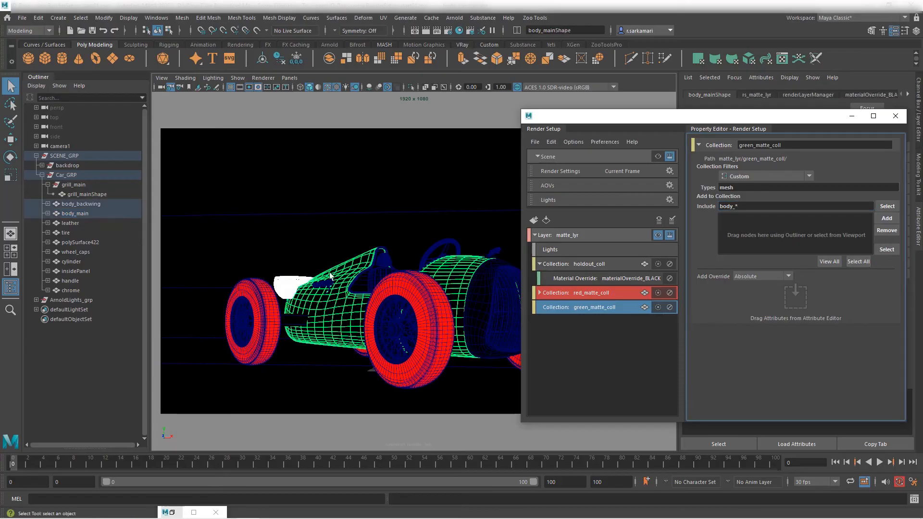
pyautogui.moveTo(374, 309)
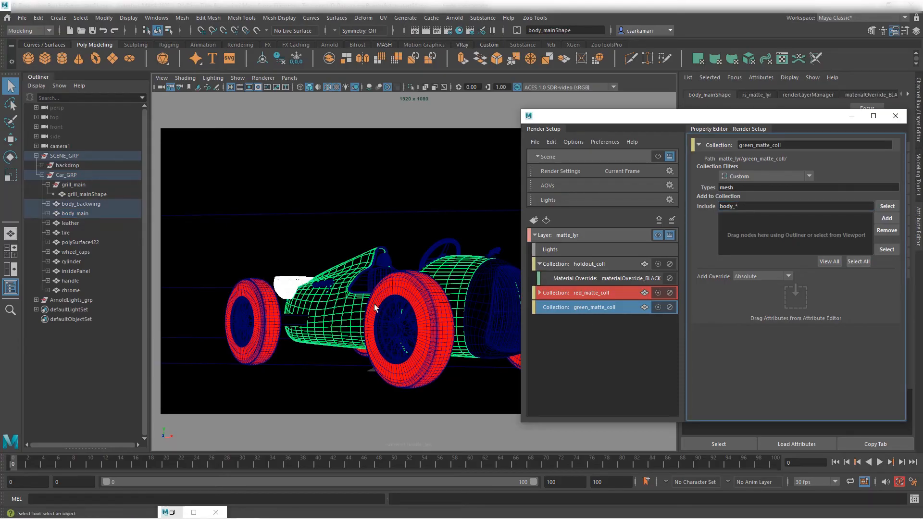
pyautogui.rightClick(598, 307)
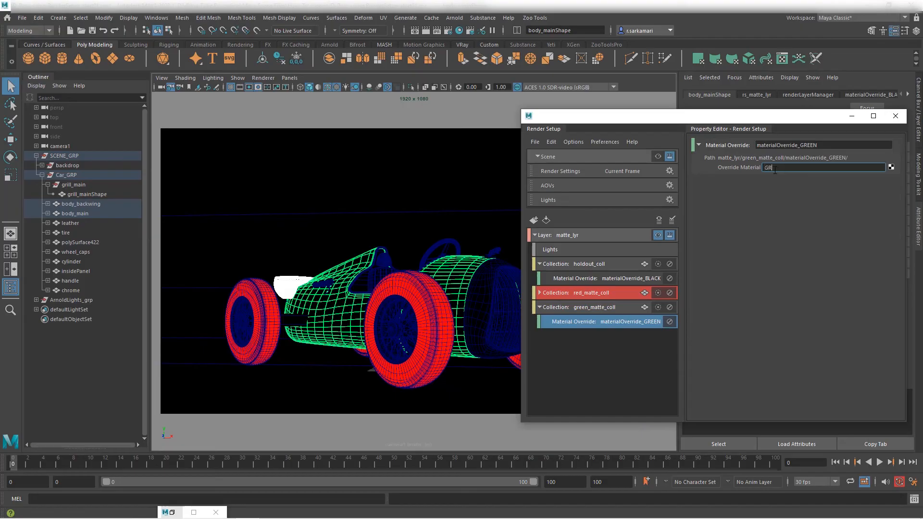
pyautogui.write('GREEN_SS_SG')
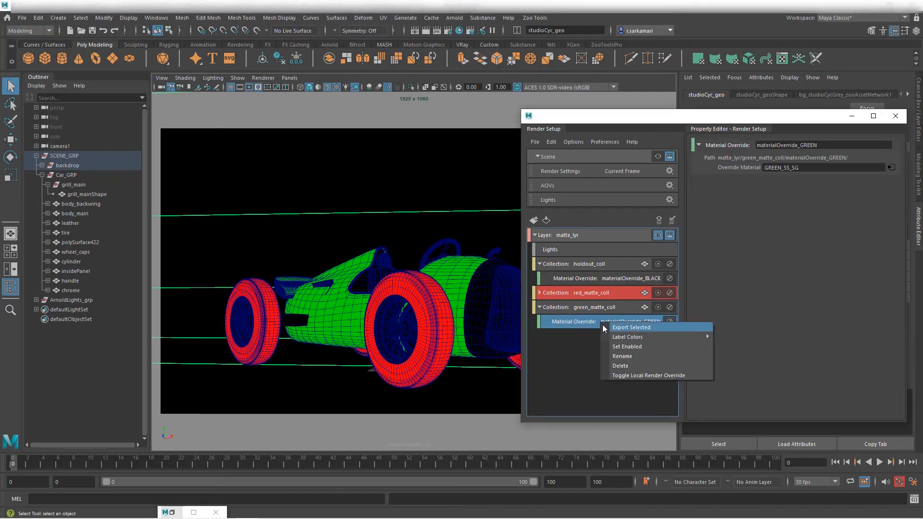
# - Dismiss the context menu and collapse green_matte_coll in Render Setup
pyautogui.click(595, 306)
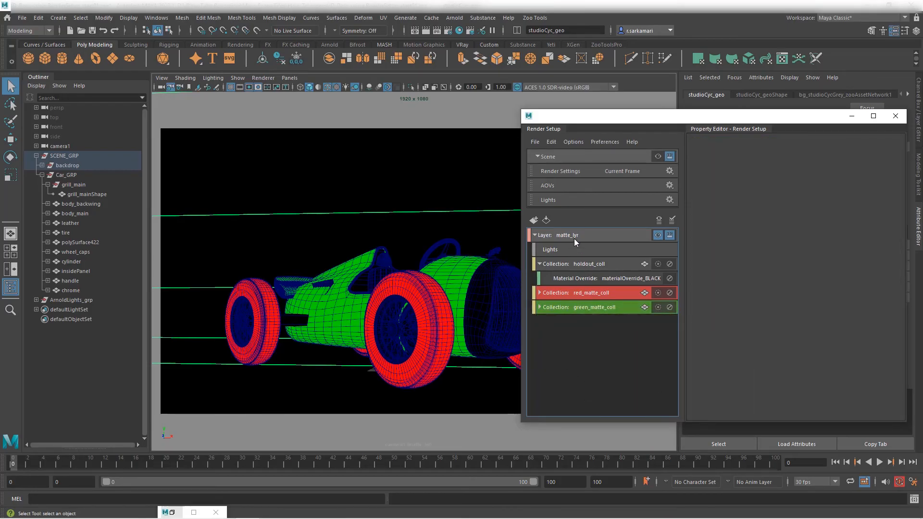
# - Create a new collection in matte_lyr named blue_matte_coll
pyautogui.rightClick(566, 235)
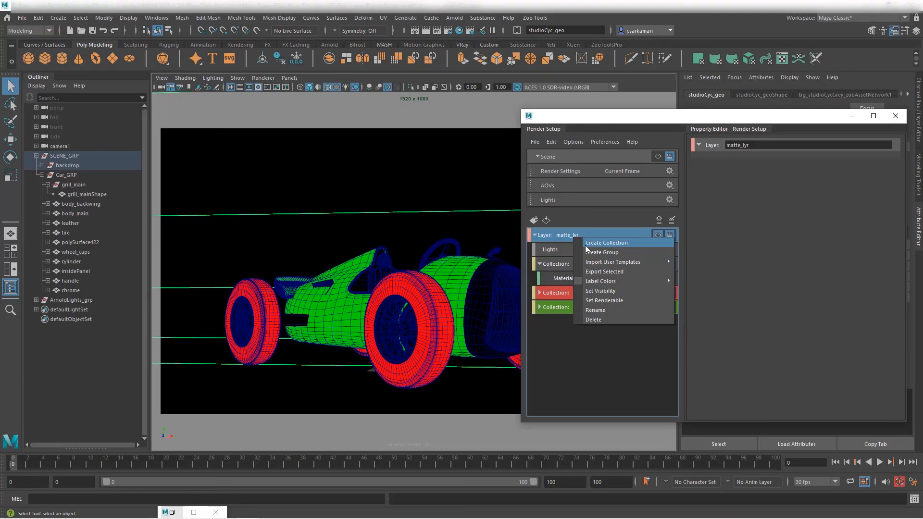
pyautogui.click(605, 242)
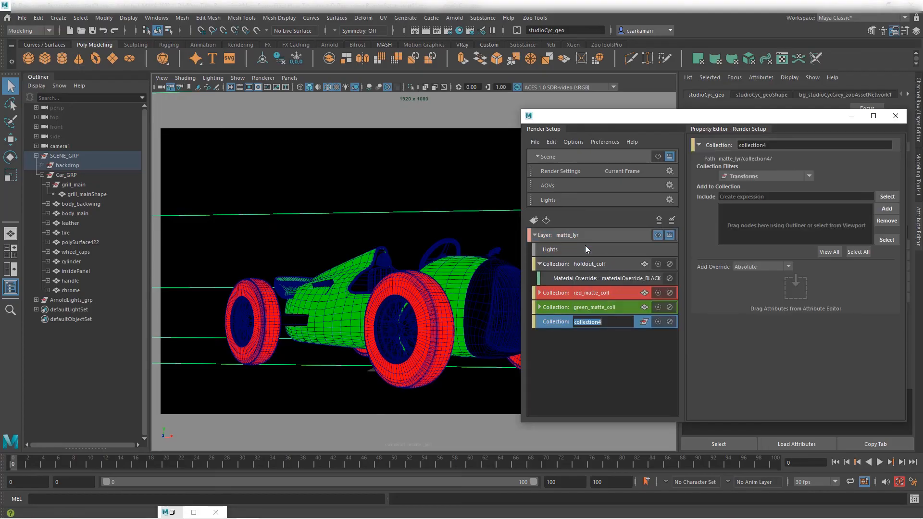
pyautogui.write('blue_matte_coll')
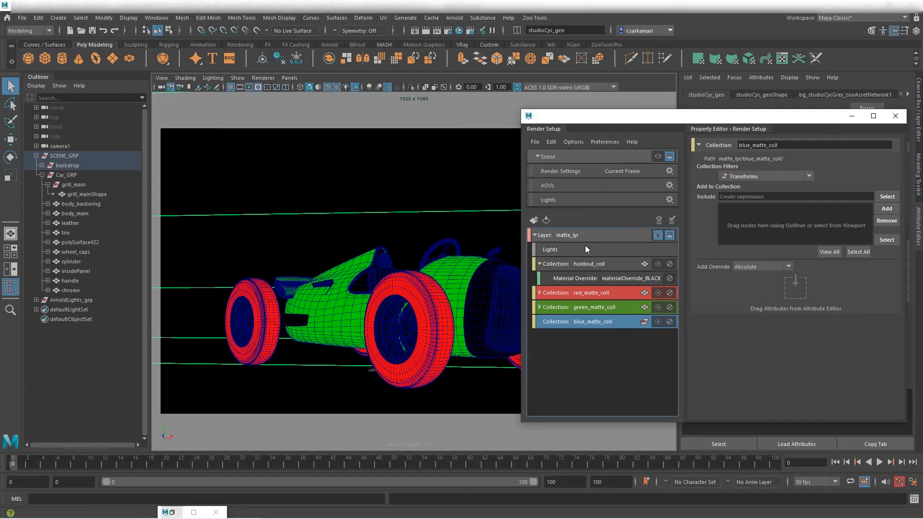
# - Filter blue_matte_coll to mesh type including chrome*, and give it a blue label
pyautogui.rightClick(593, 321)
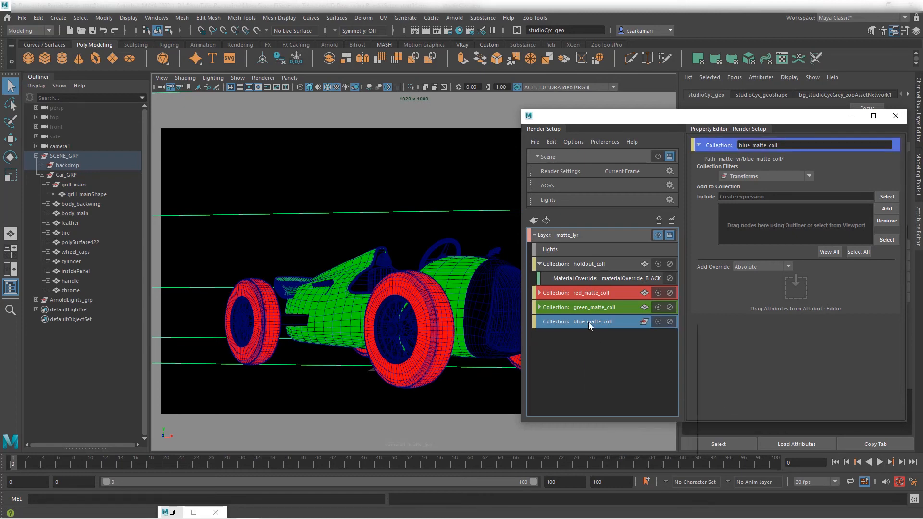
pyautogui.click(766, 176)
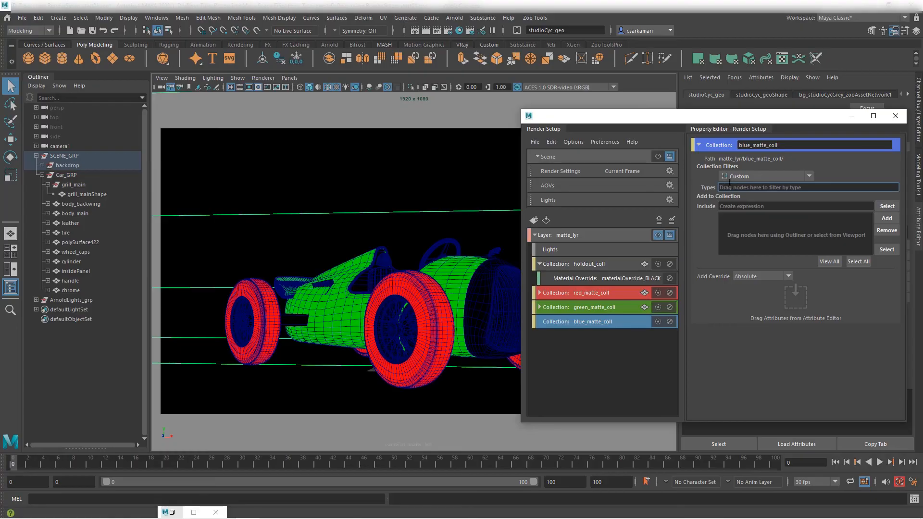
pyautogui.write('mesh')
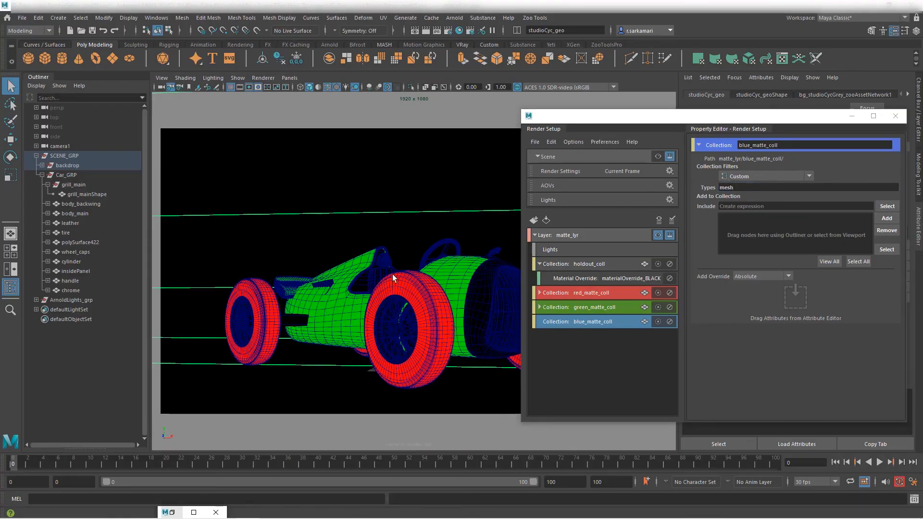
pyautogui.click(70, 223)
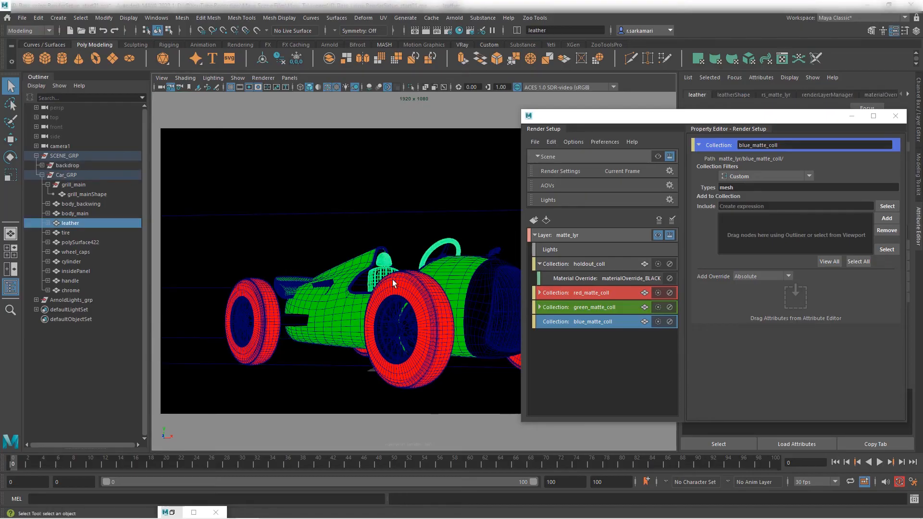
pyautogui.click(71, 290)
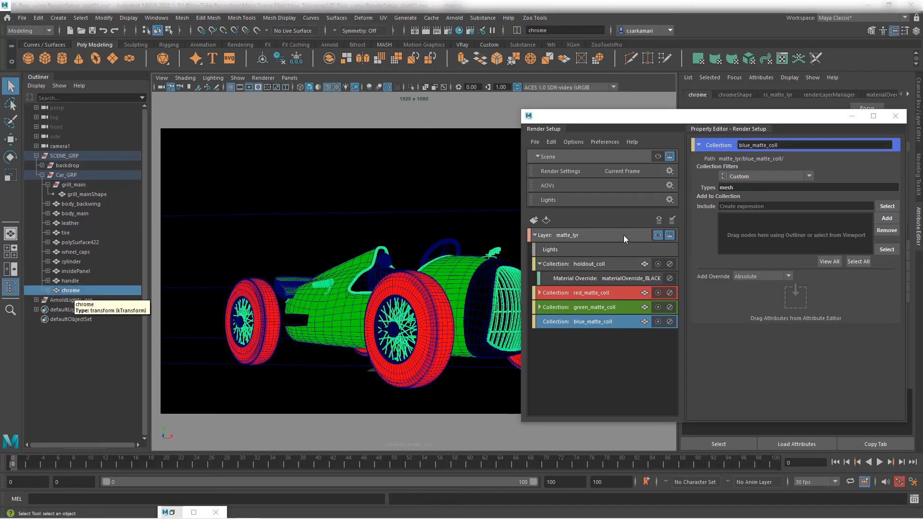
pyautogui.write('chrome*')
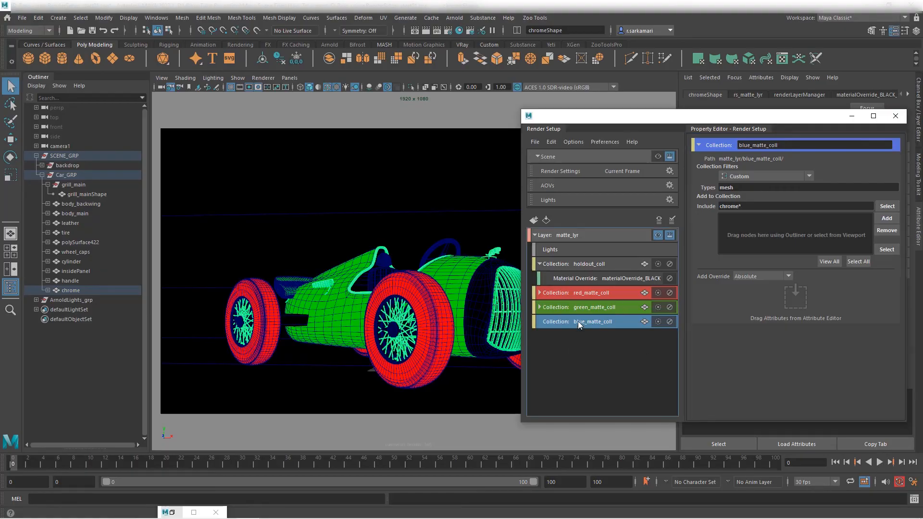
pyautogui.rightClick(593, 321)
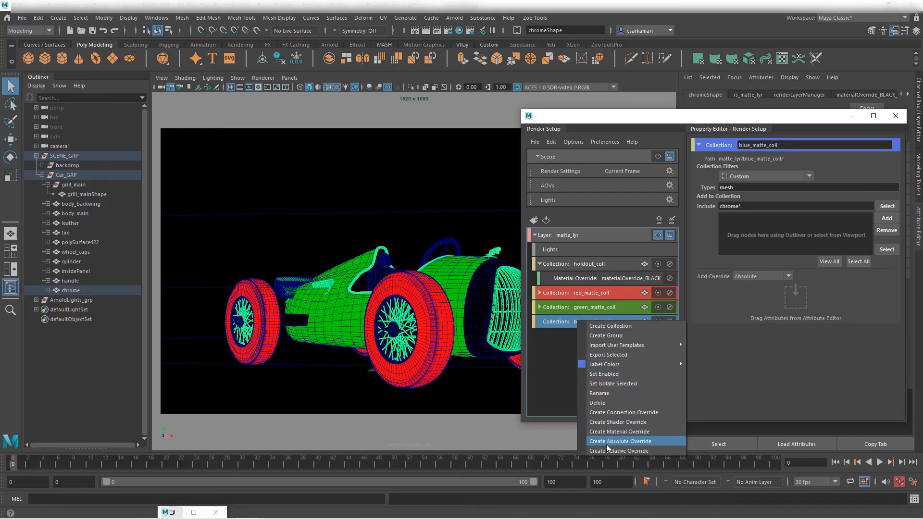
pyautogui.click(619, 441)
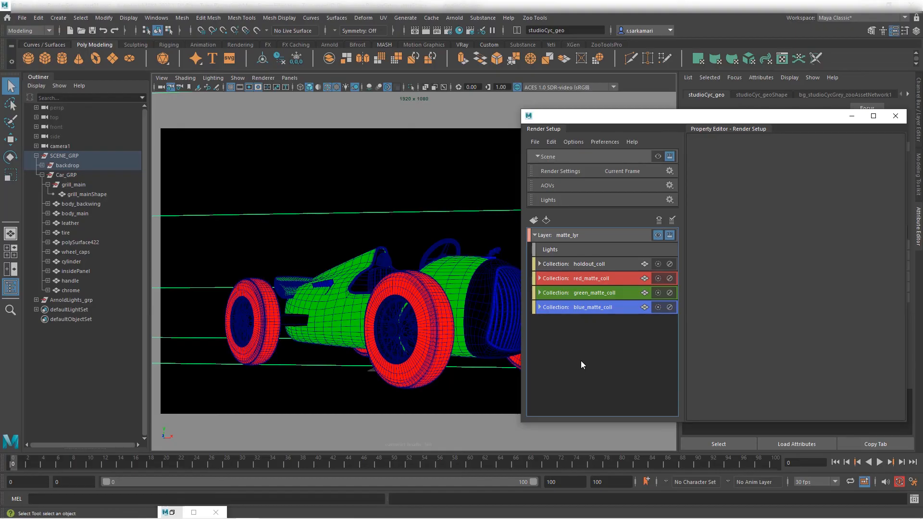
pyautogui.moveTo(568, 368)
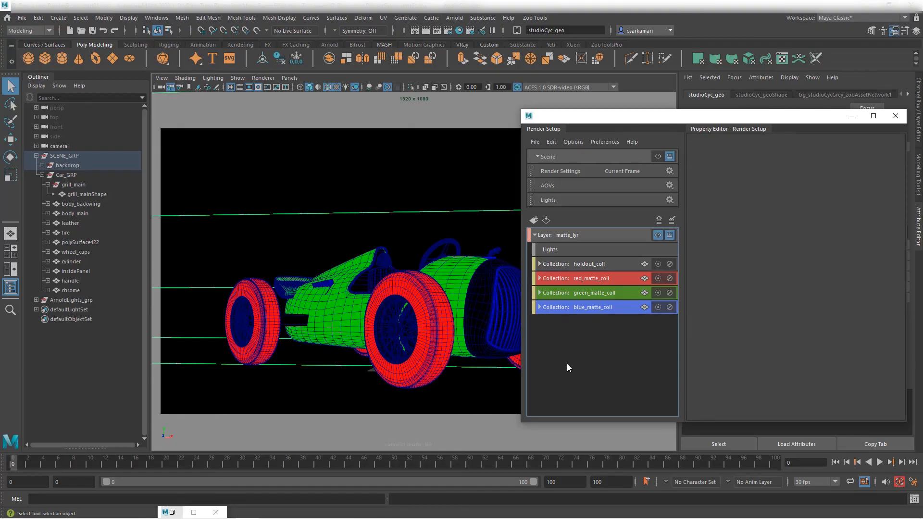
pyautogui.moveTo(547, 288)
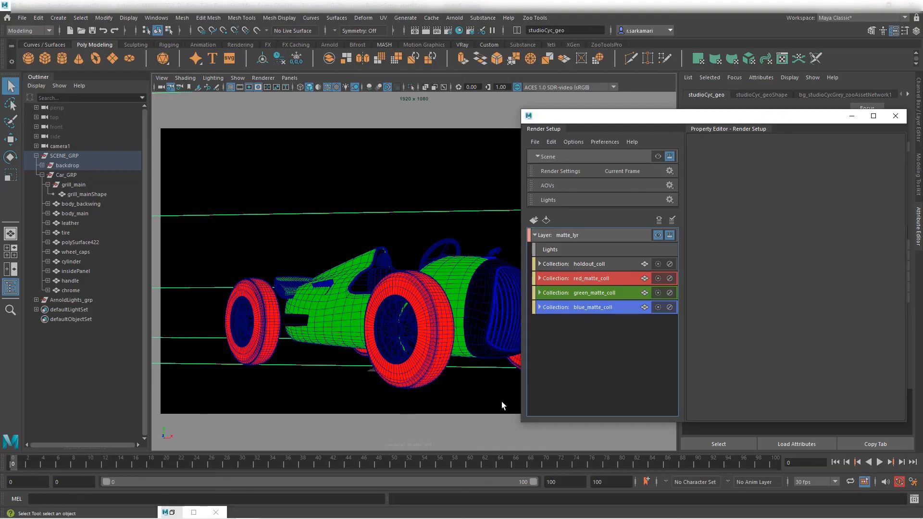
# - Select the matte_lyr layer in Render Setup with wireframe-on-shaded turned off
pyautogui.click(566, 235)
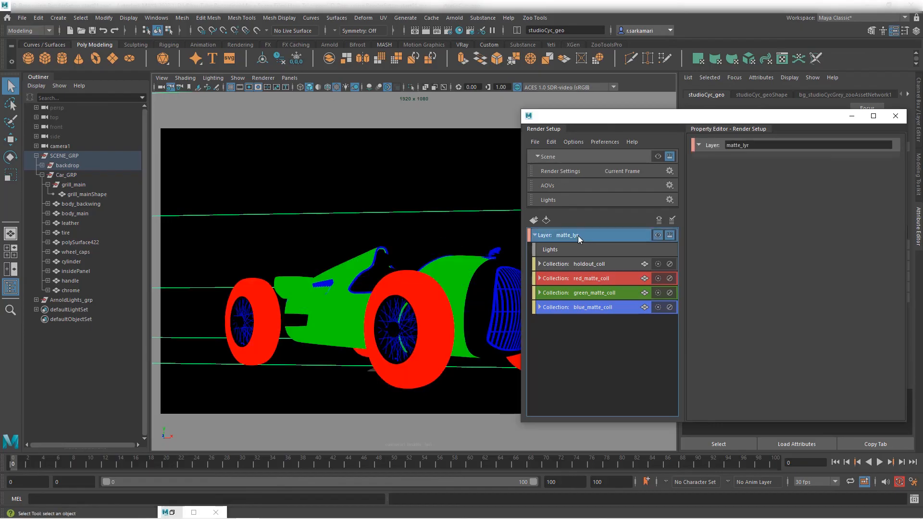
# - Export the selected matte_lyr layer as the template ID_matte_temp
pyautogui.rightClick(567, 235)
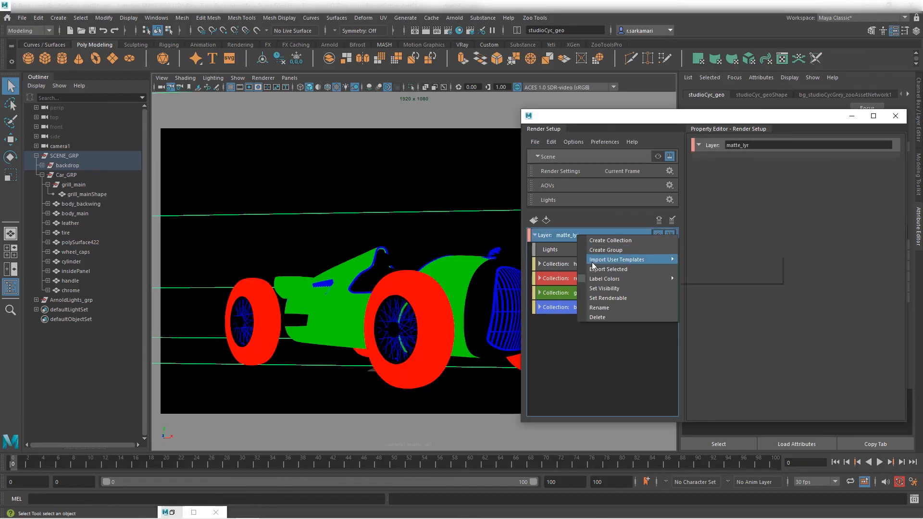
pyautogui.click(608, 269)
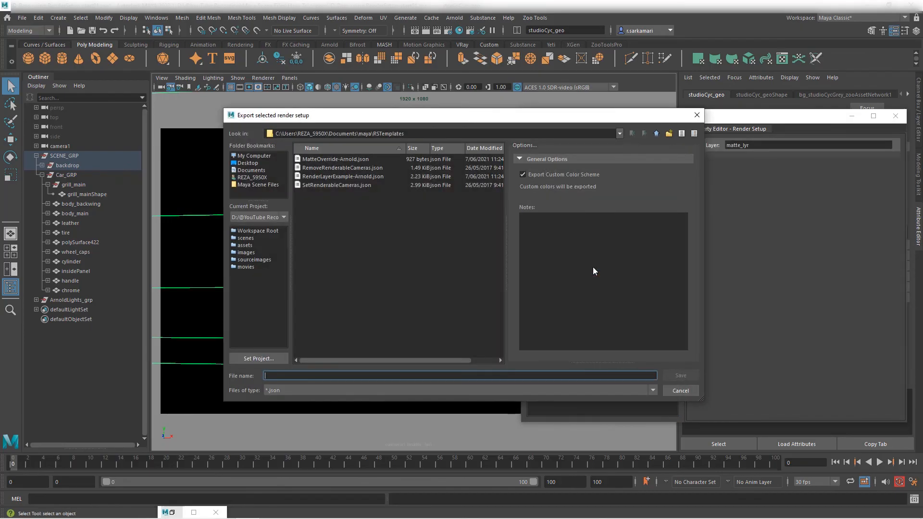
pyautogui.write('ID_matte_')
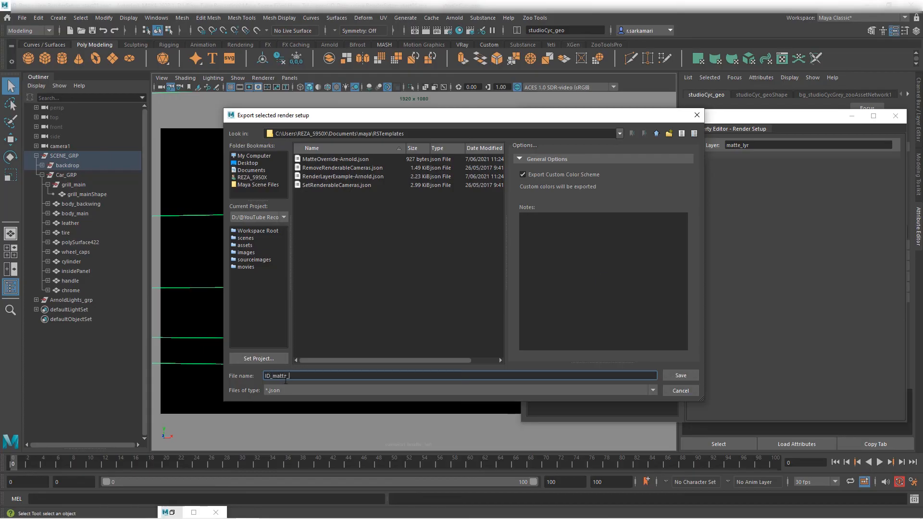
pyautogui.write('temp')
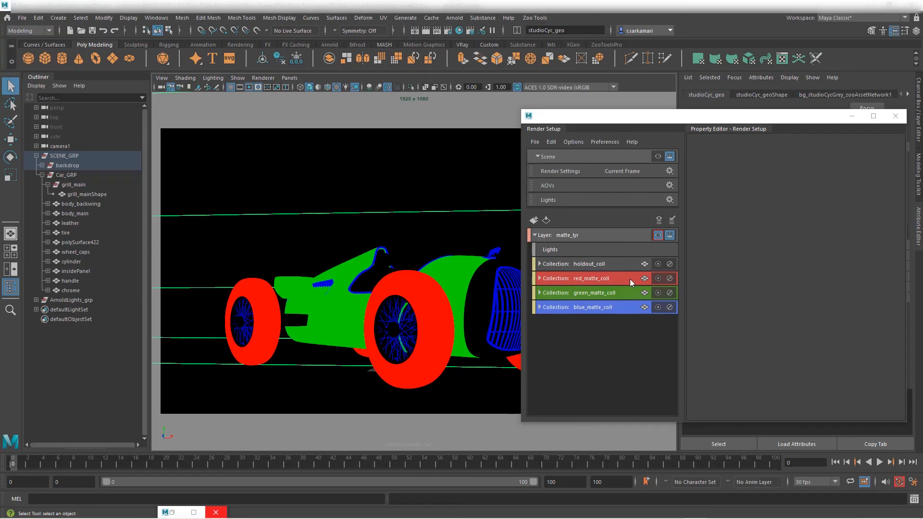
# - Delete the matte_lyr render layer from Render Setup
pyautogui.rightClick(589, 235)
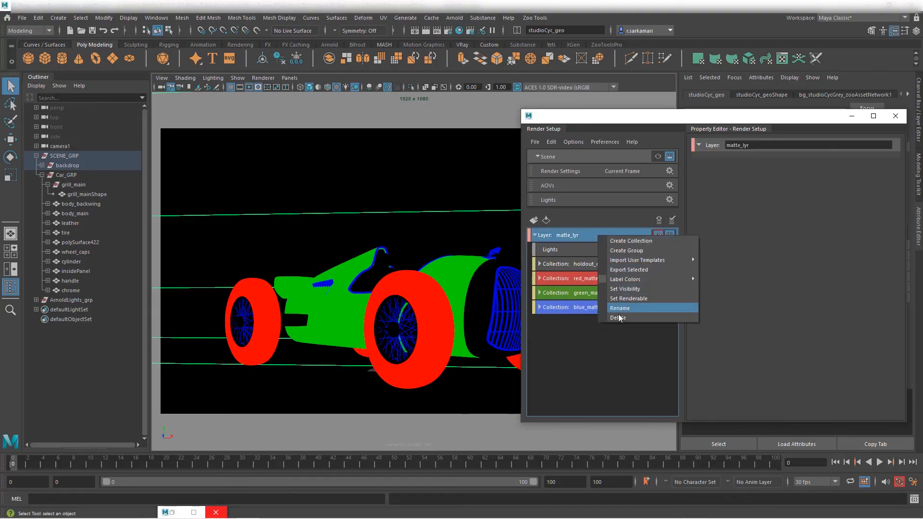
pyautogui.click(618, 318)
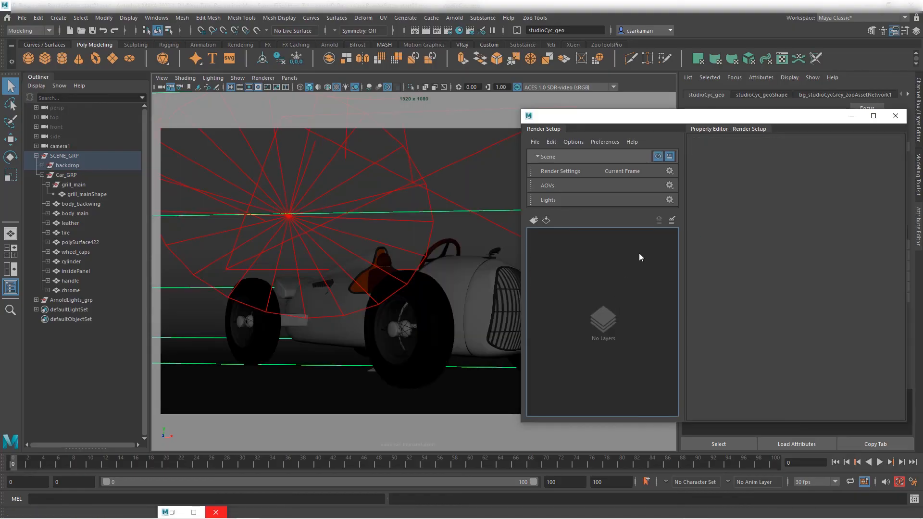
pyautogui.moveTo(511, 206)
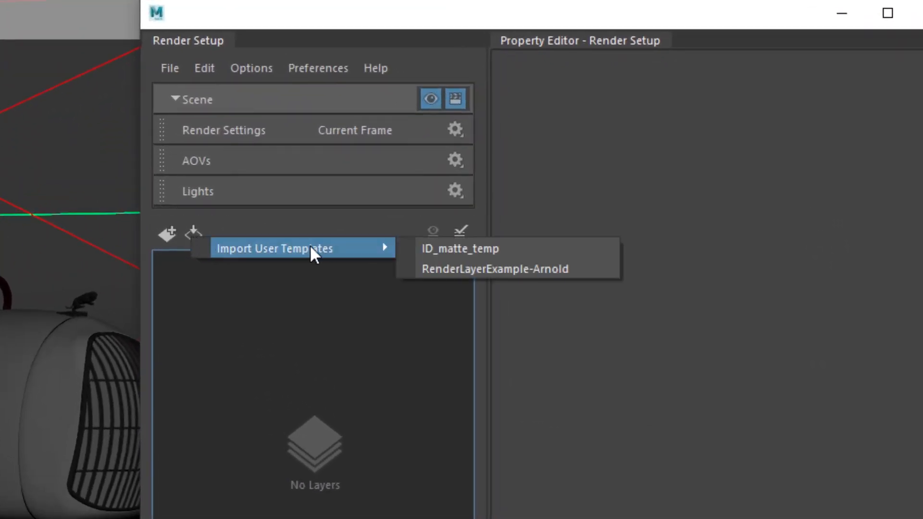
pyautogui.moveTo(465, 249)
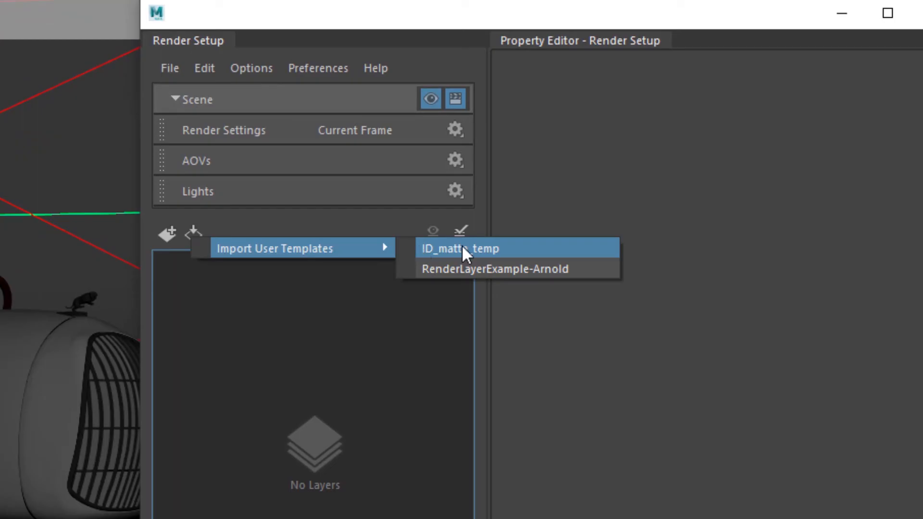
# - Import the ID_matte_temp user template and select the restored matte_lyr layer
pyautogui.click(460, 248)
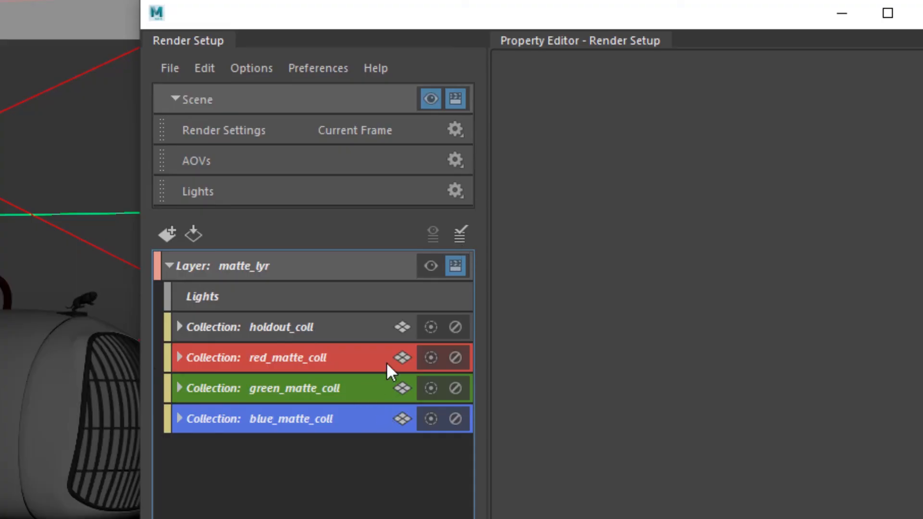
pyautogui.moveTo(358, 350)
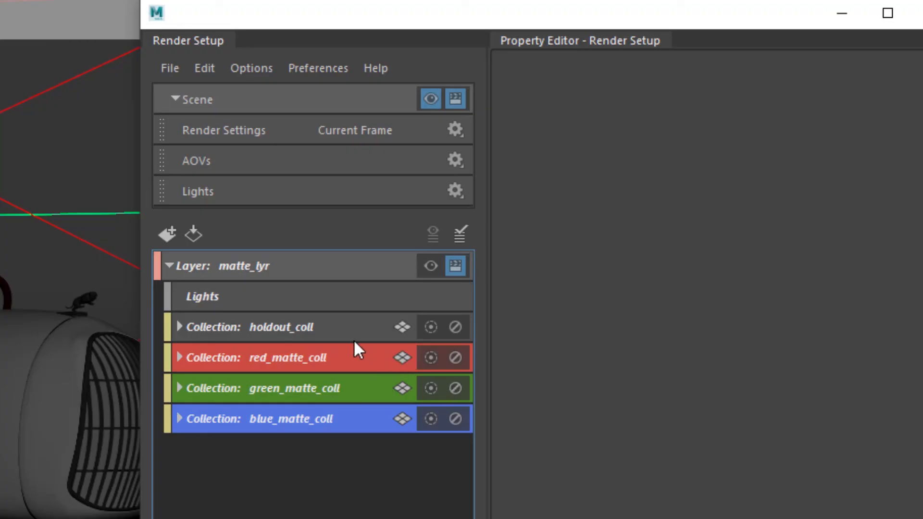
pyautogui.moveTo(342, 335)
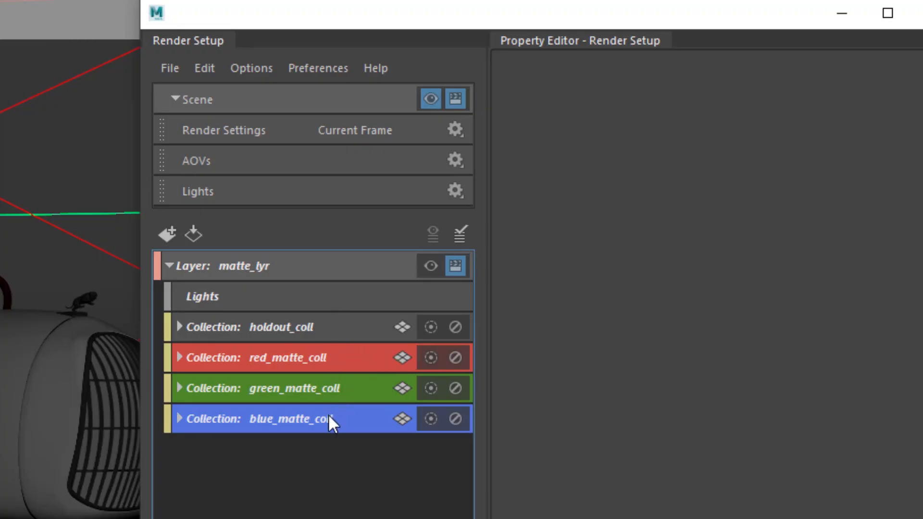
pyautogui.click(254, 265)
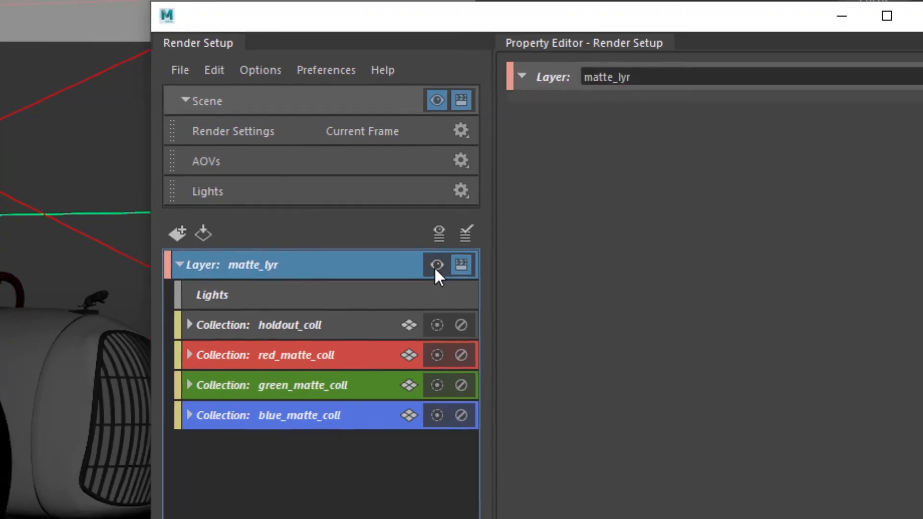